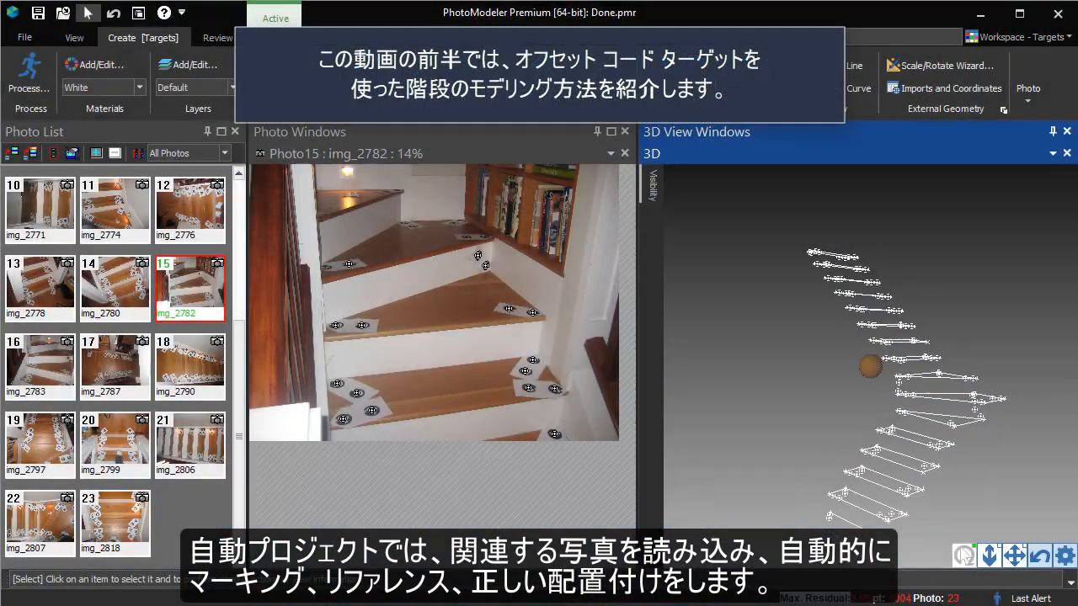
Close the completed Done.pmr staircase project, leaving an empty workspace
left_click(963, 555)
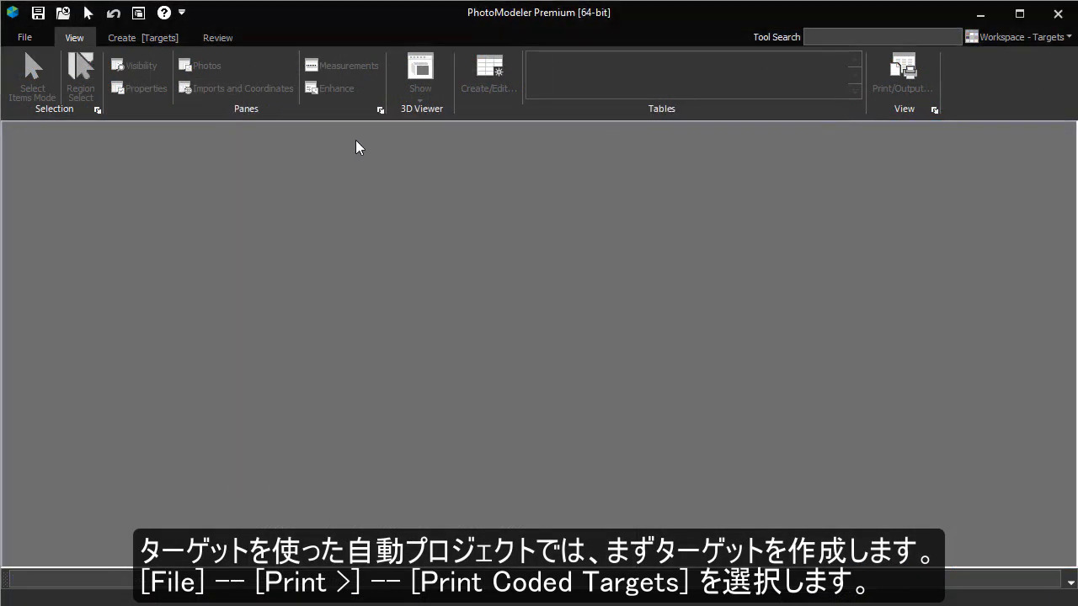
Reach the Create RAD Coded Targets dialog via File > Print > Print Coded Targets
left_click(23, 37)
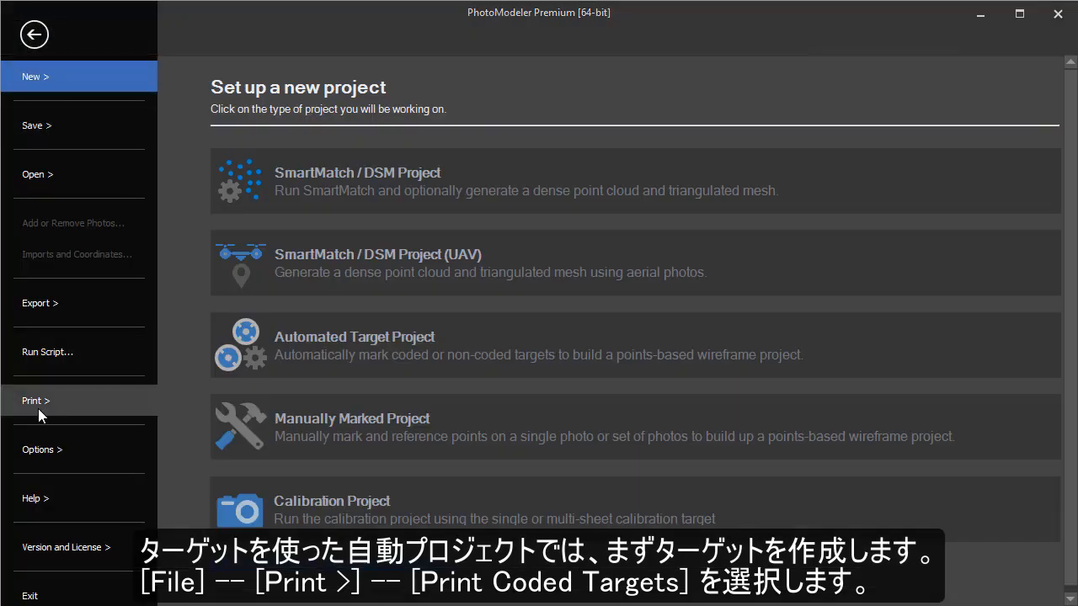
left_click(35, 401)
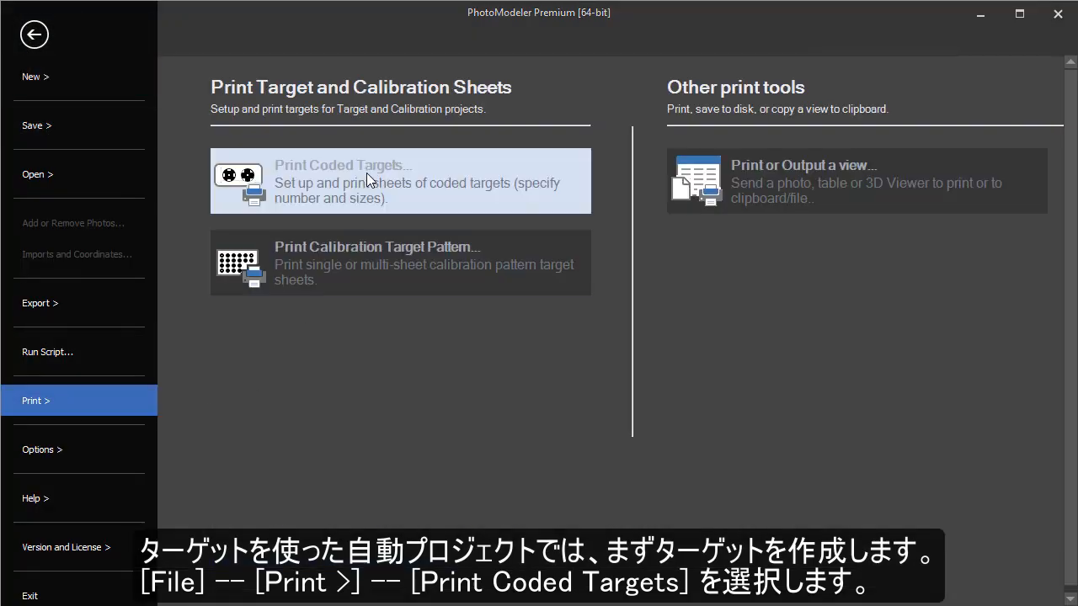
left_click(343, 166)
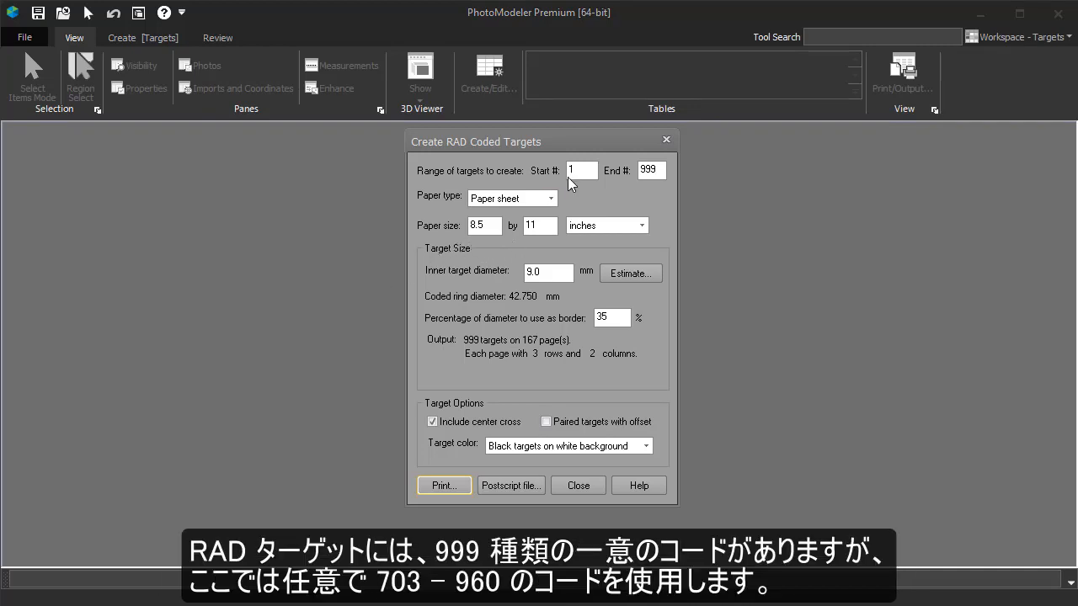
Set the coded-target range to Start # 703 and End # 960, giving 258 targets
left_click(581, 168)
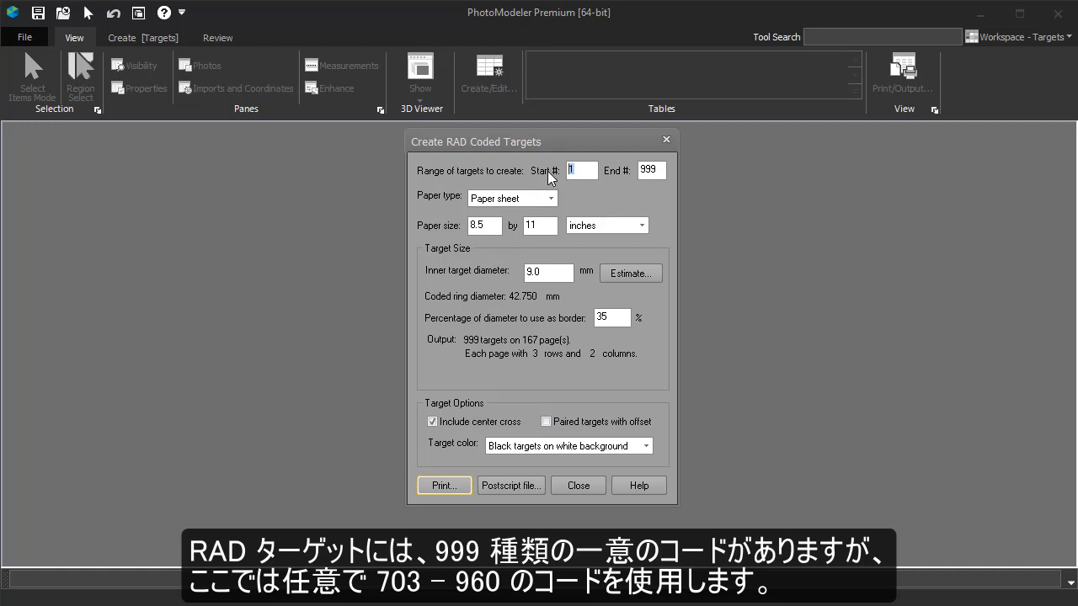
type("703")
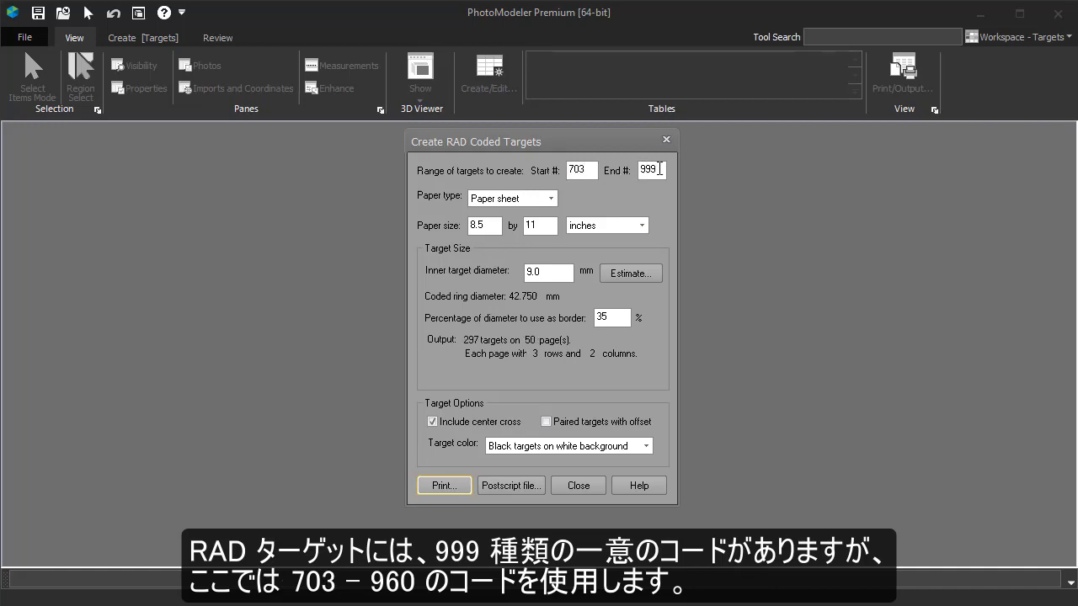
type("960")
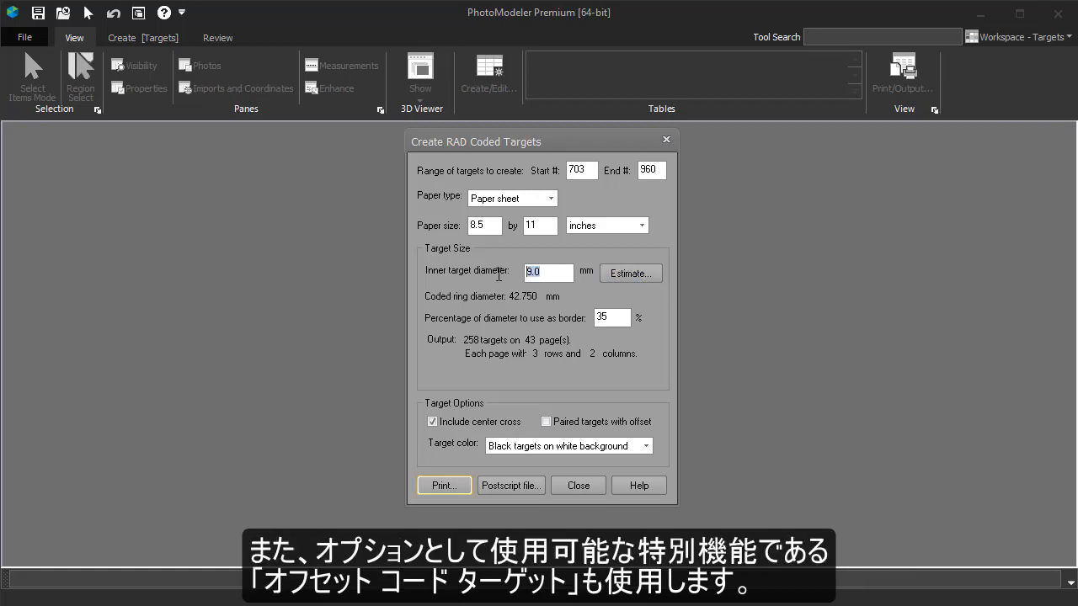
Use a 10 mm inner diameter with paired offset targets, print the sheets, and close the dialog
type("10")
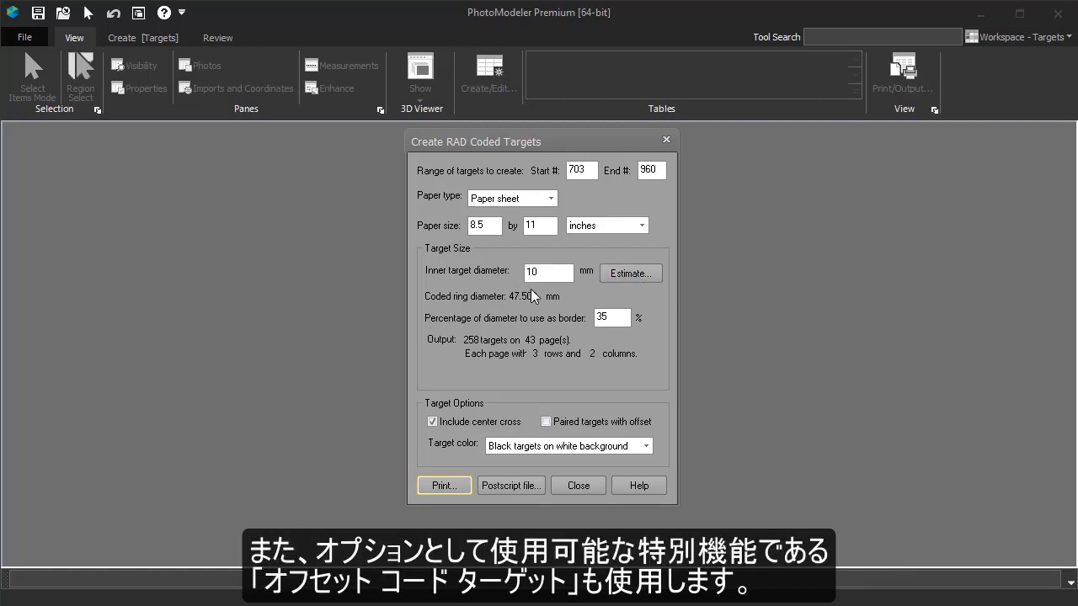
left_click(548, 273)
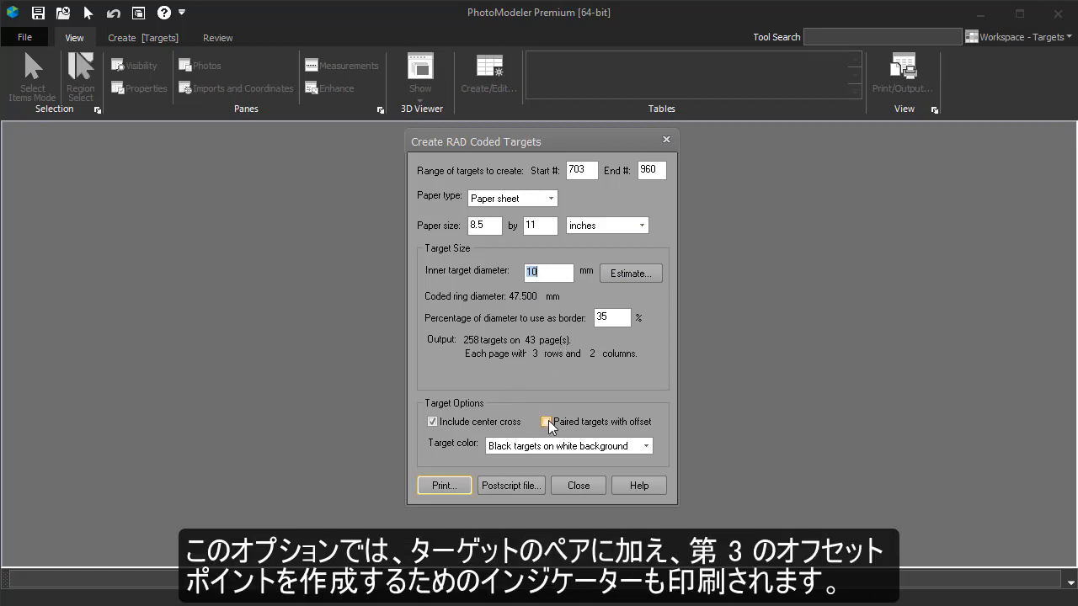
left_click(547, 421)
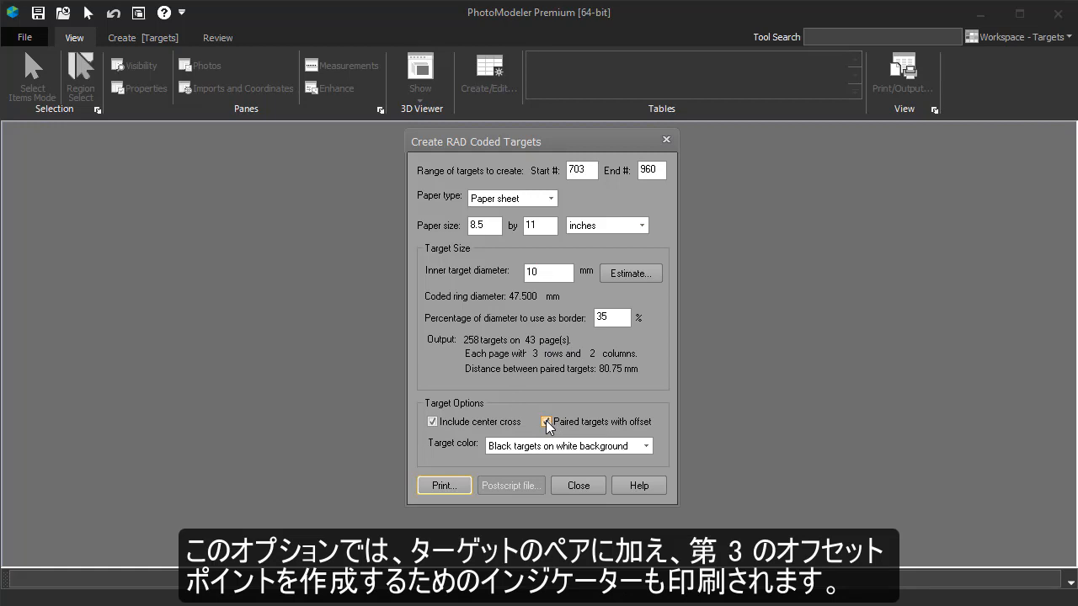
left_click(545, 421)
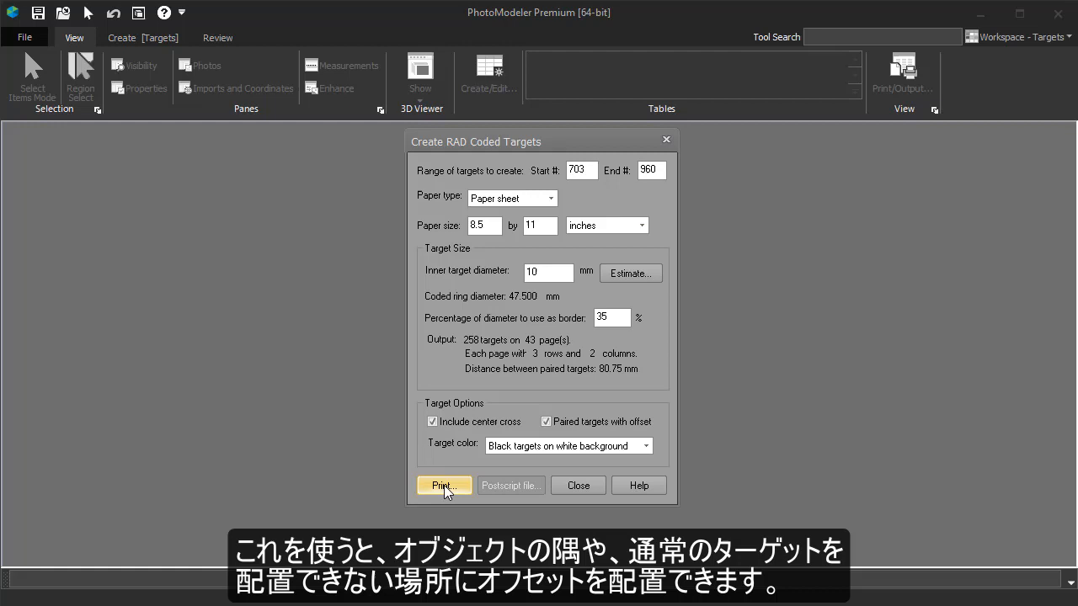
mouse_move(448, 489)
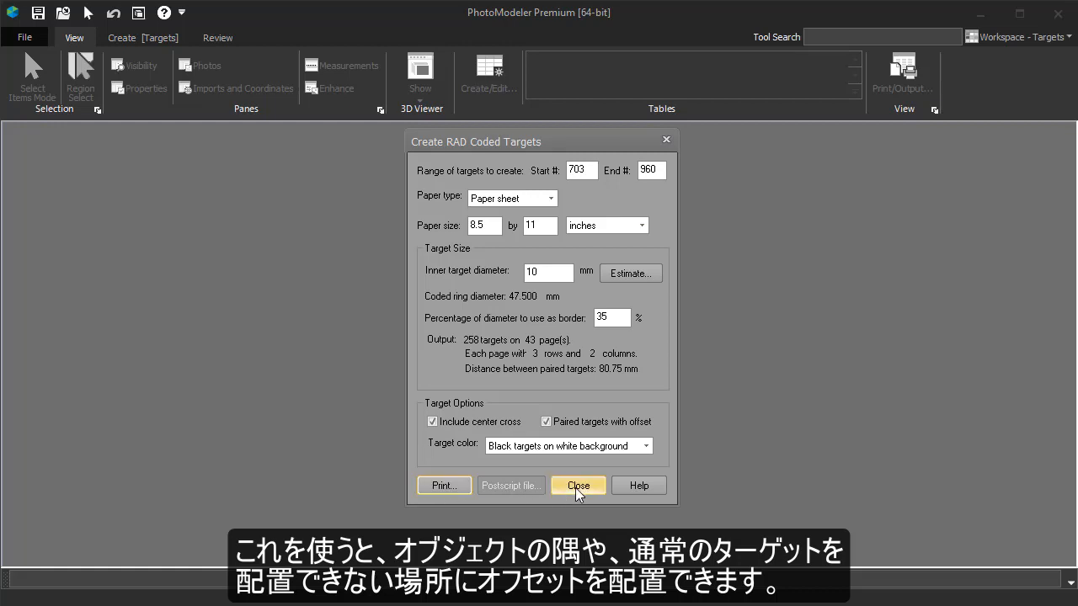
left_click(579, 485)
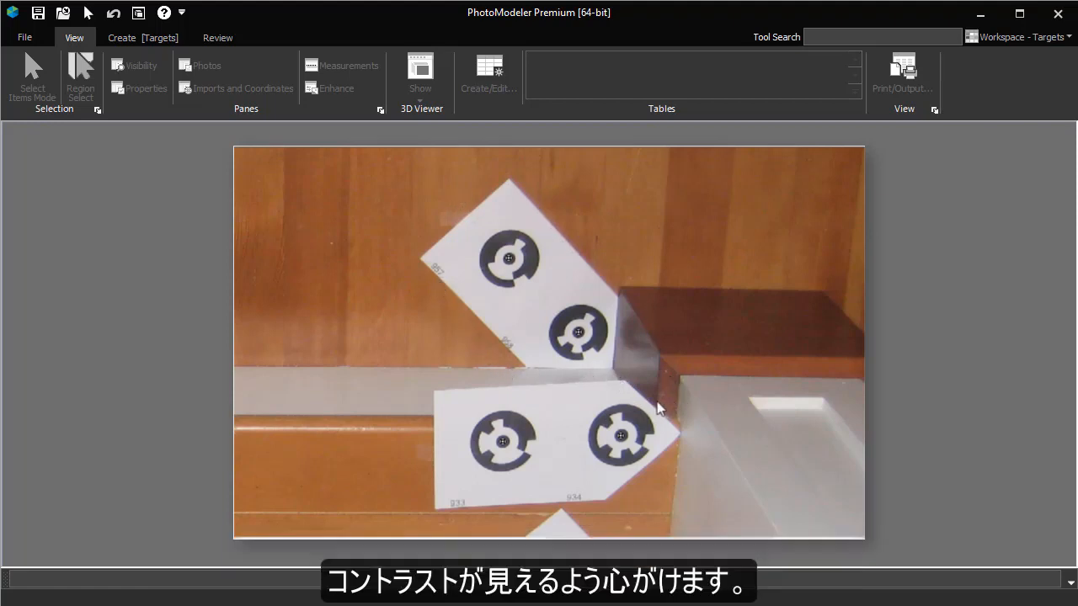
mouse_move(421, 517)
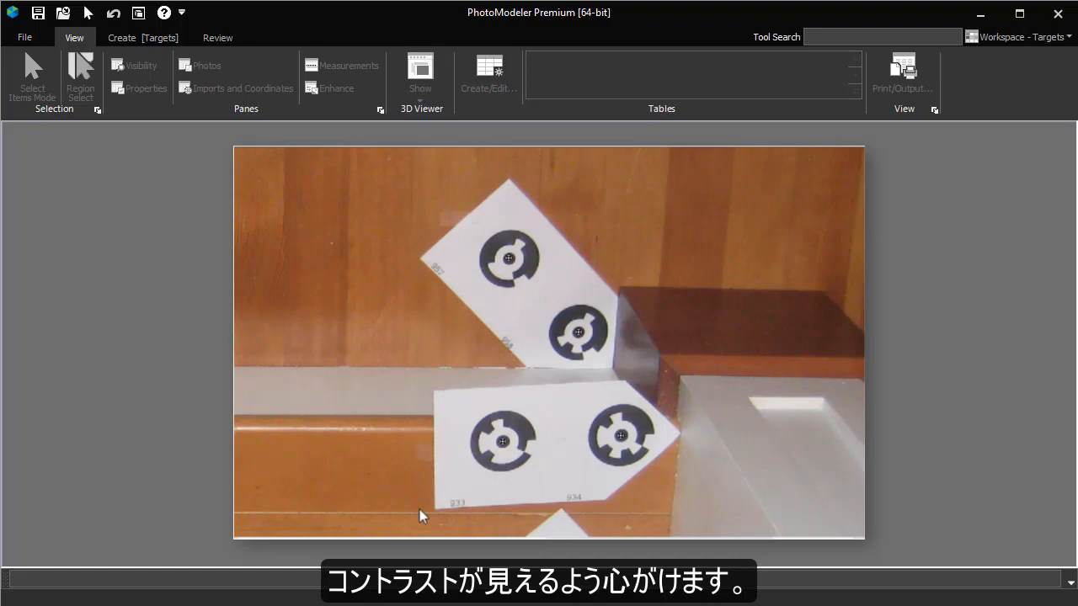
mouse_move(665, 431)
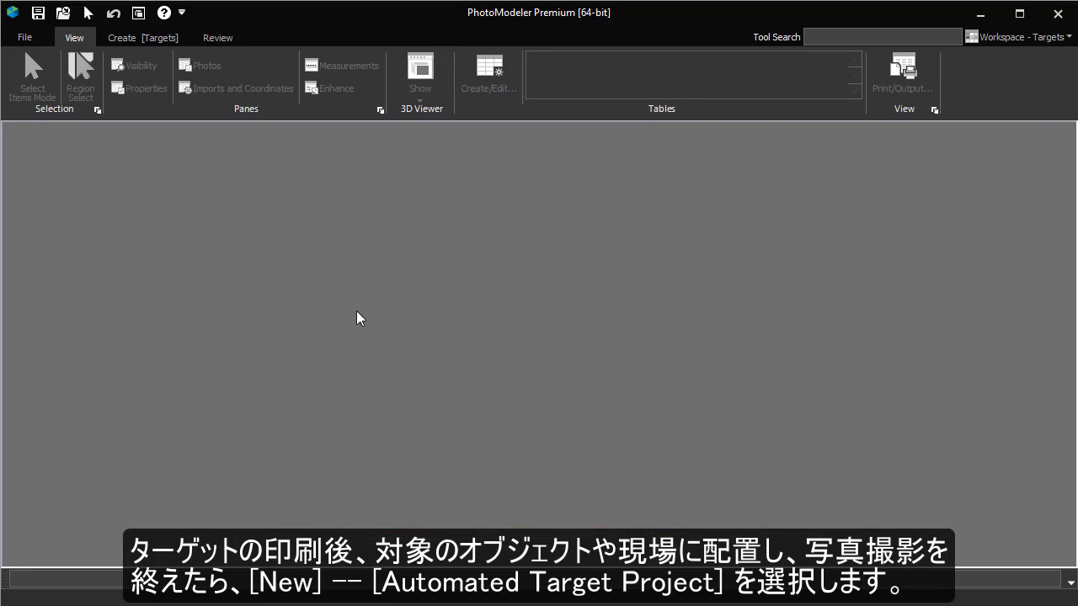
Start a new Automated Target Project from File > New, reaching the project-type choice
left_click(23, 37)
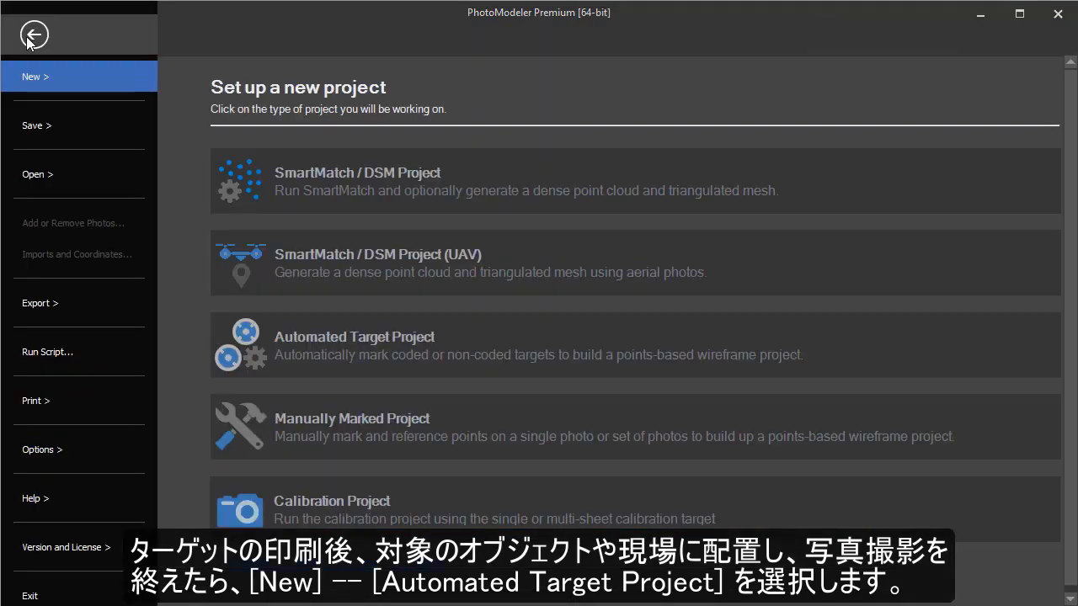
mouse_move(35, 78)
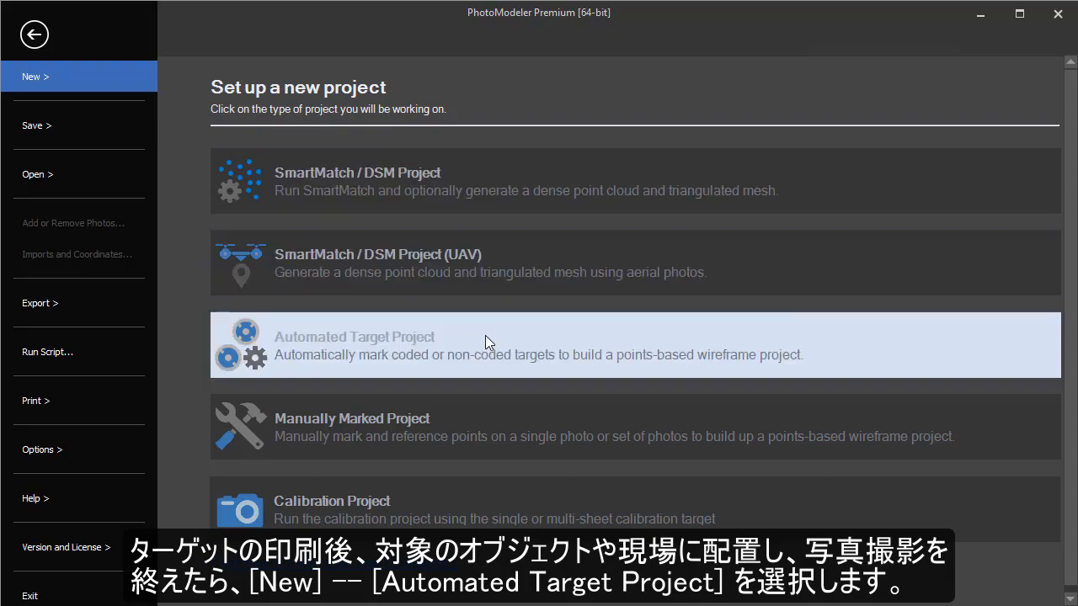
left_click(353, 345)
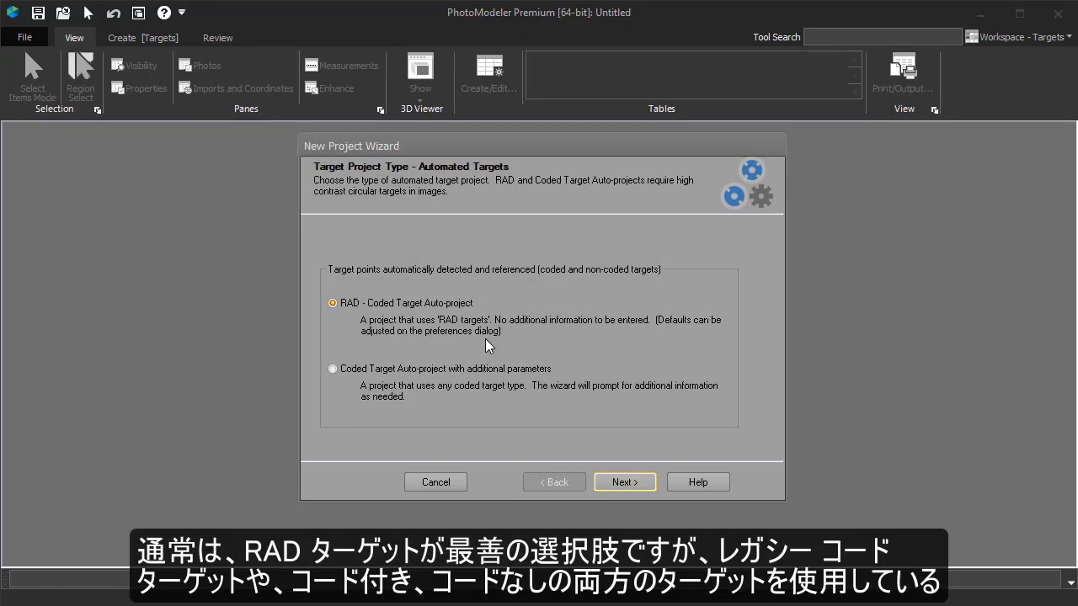
mouse_move(623, 481)
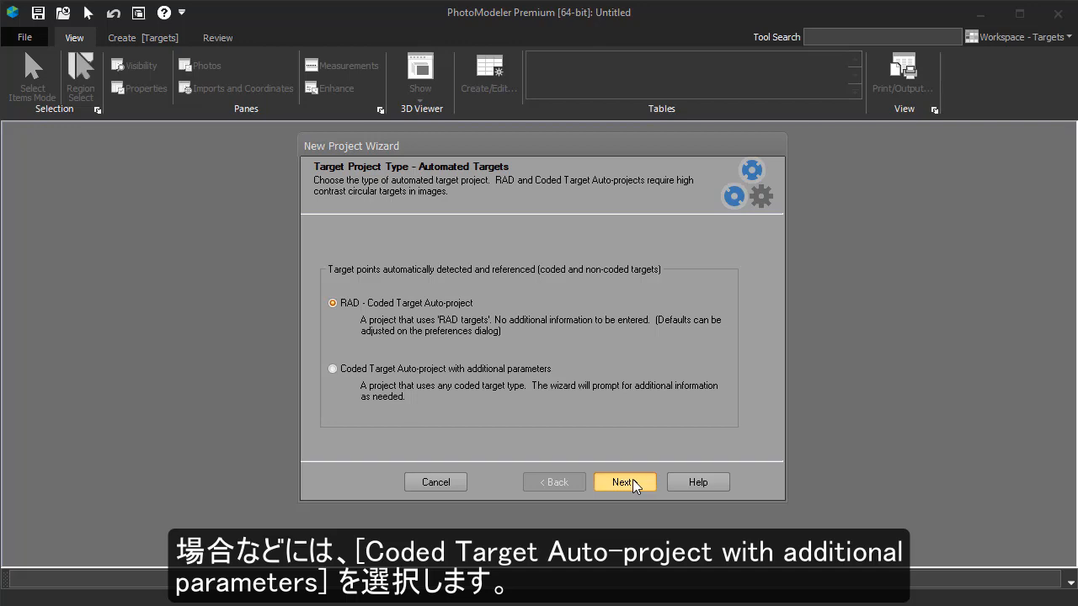
Add the 23 staircase photos by file and continue to camera matching
left_click(623, 482)
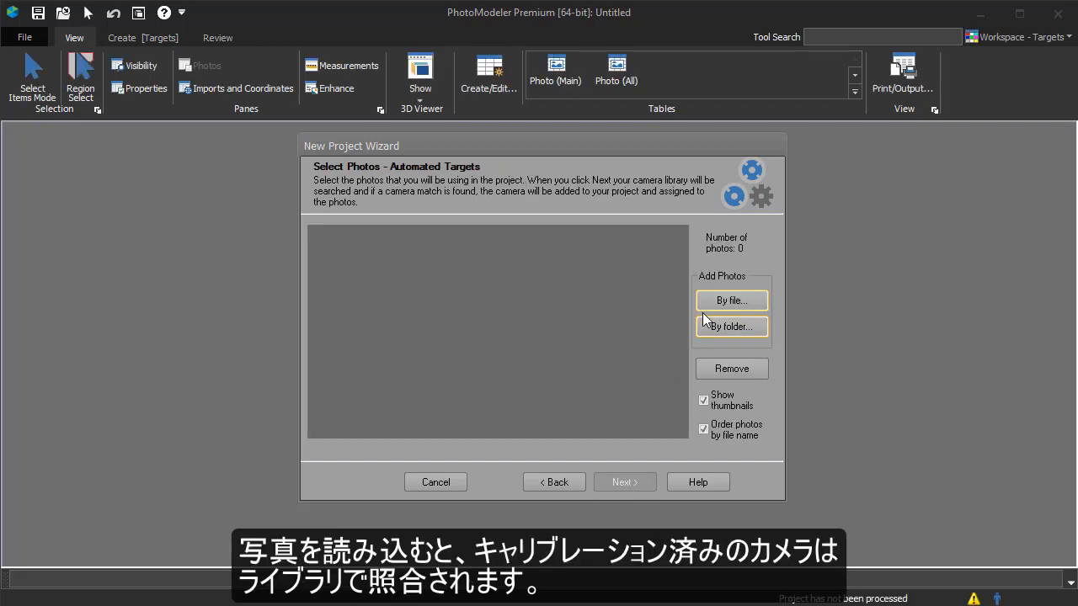
left_click(731, 300)
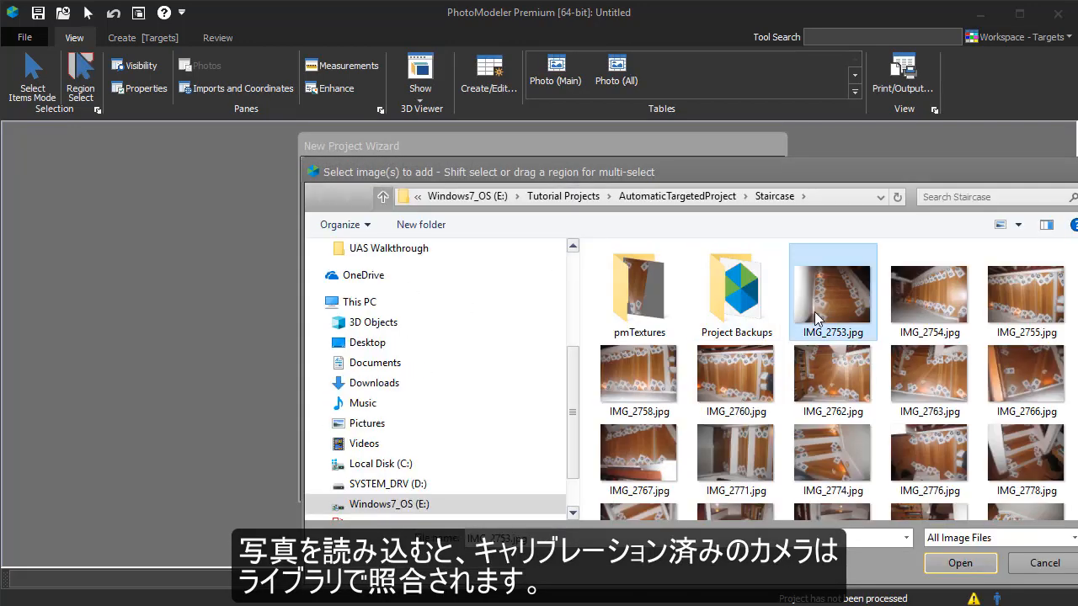
left_click(960, 563)
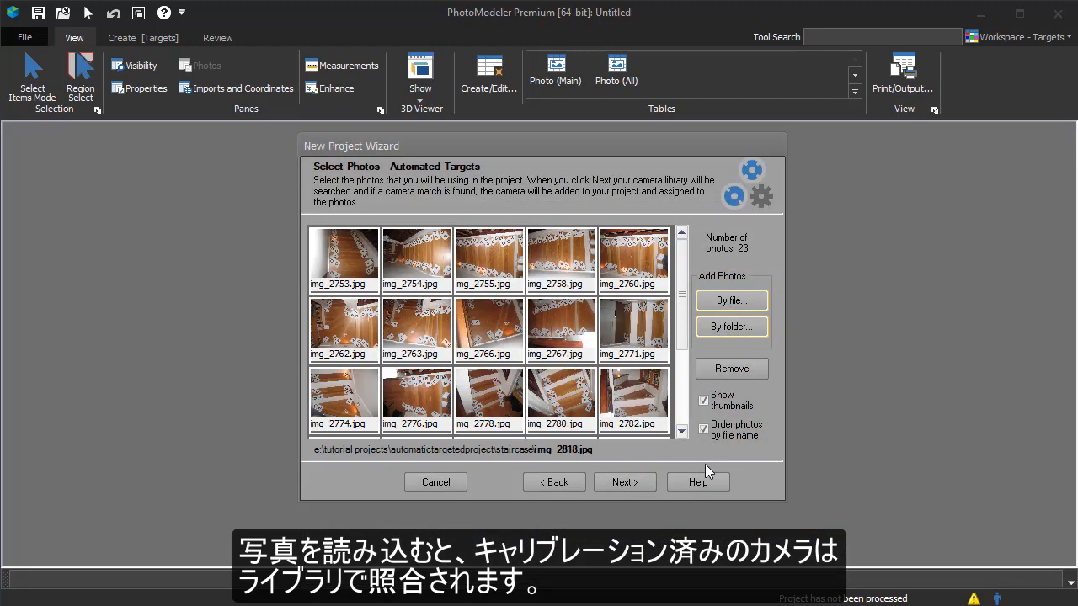
mouse_move(625, 482)
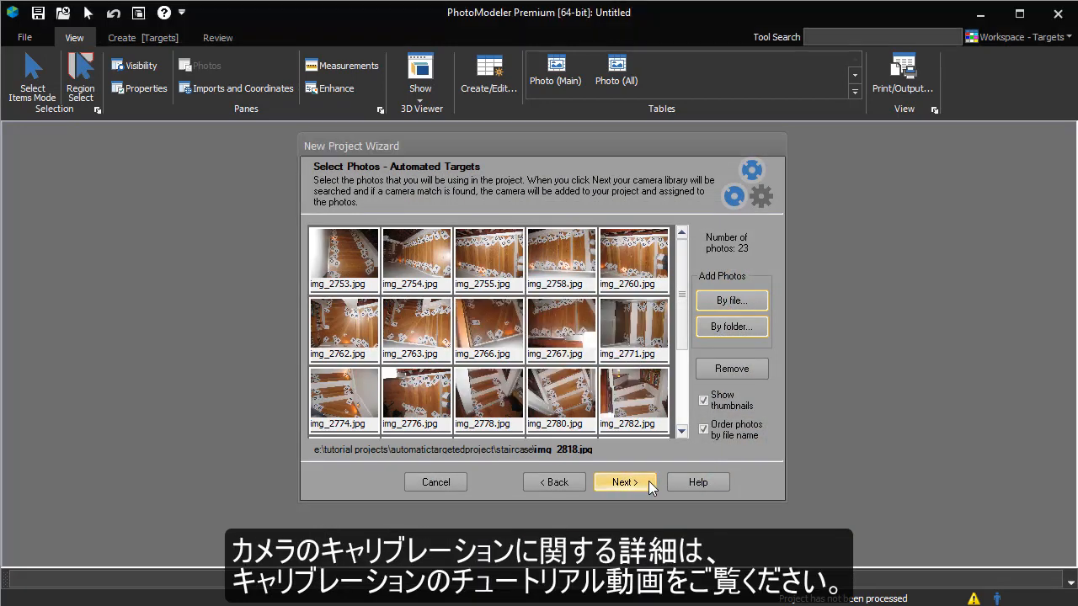
left_click(623, 481)
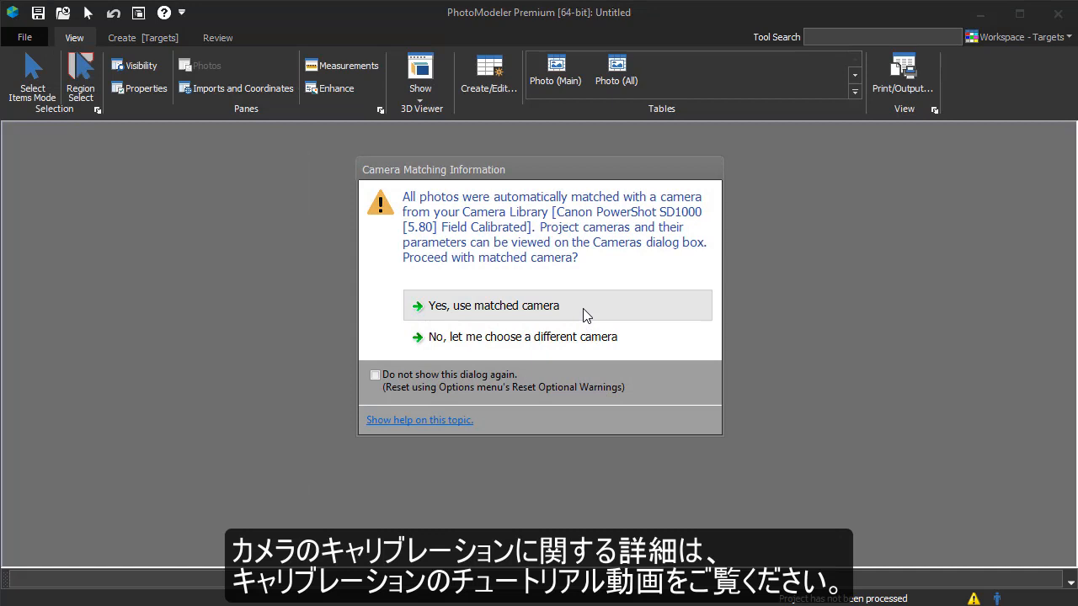
Run the automated coded-target processing on all 23 photos and close the finished report
left_click(493, 305)
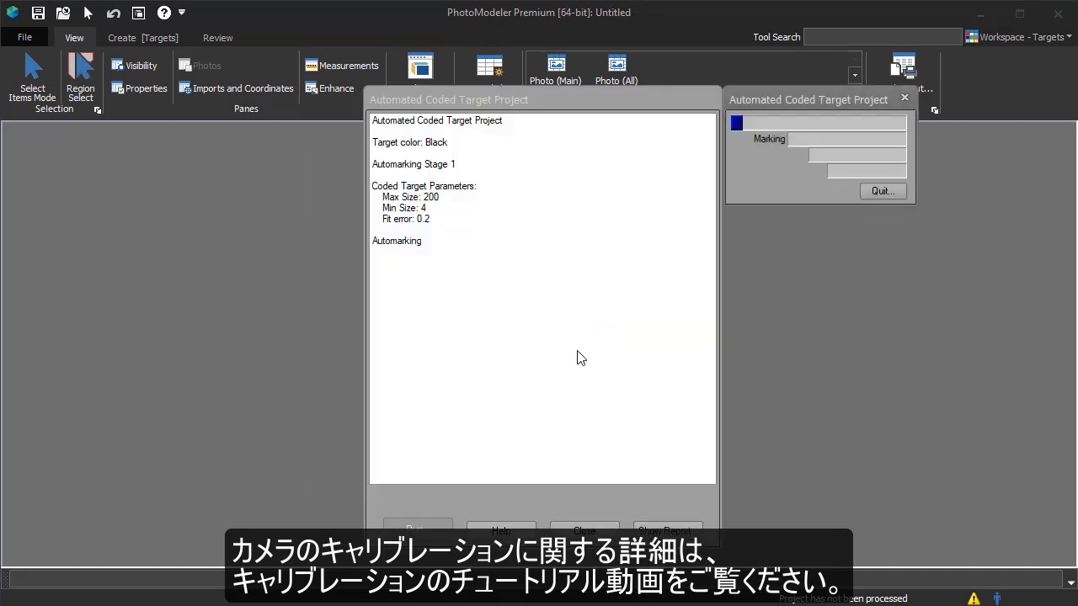
left_click(417, 529)
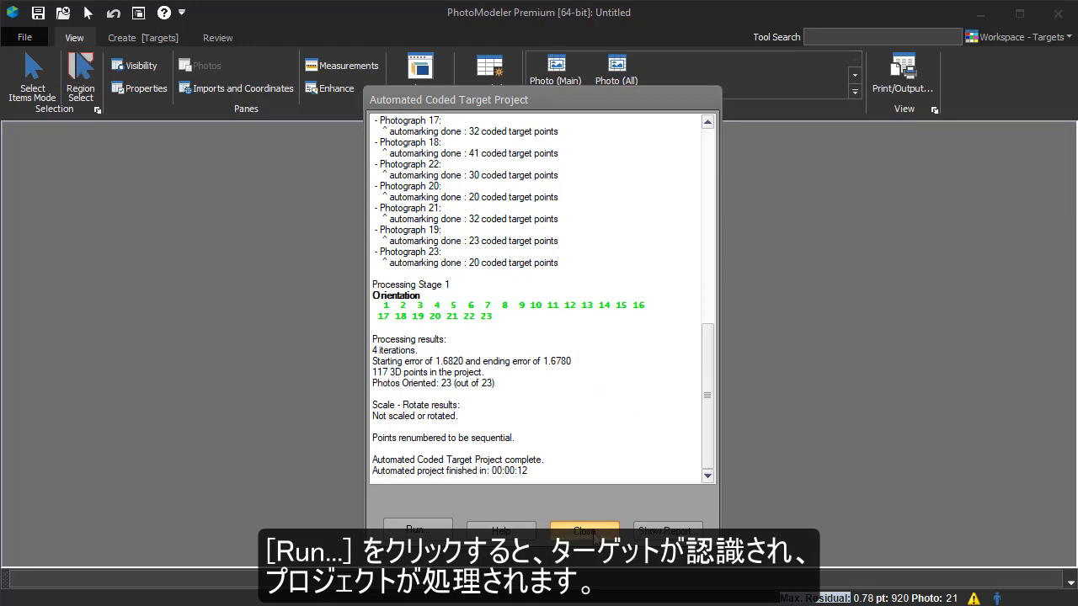
left_click(582, 531)
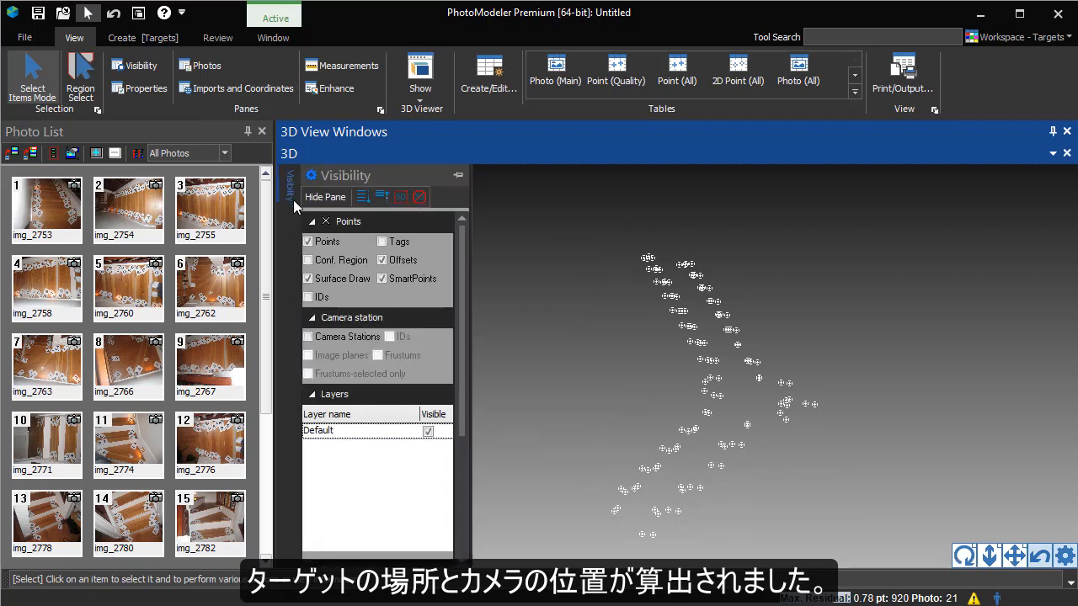
Hide the Visibility pane so the stair target points fill the 3D view
left_click(308, 337)
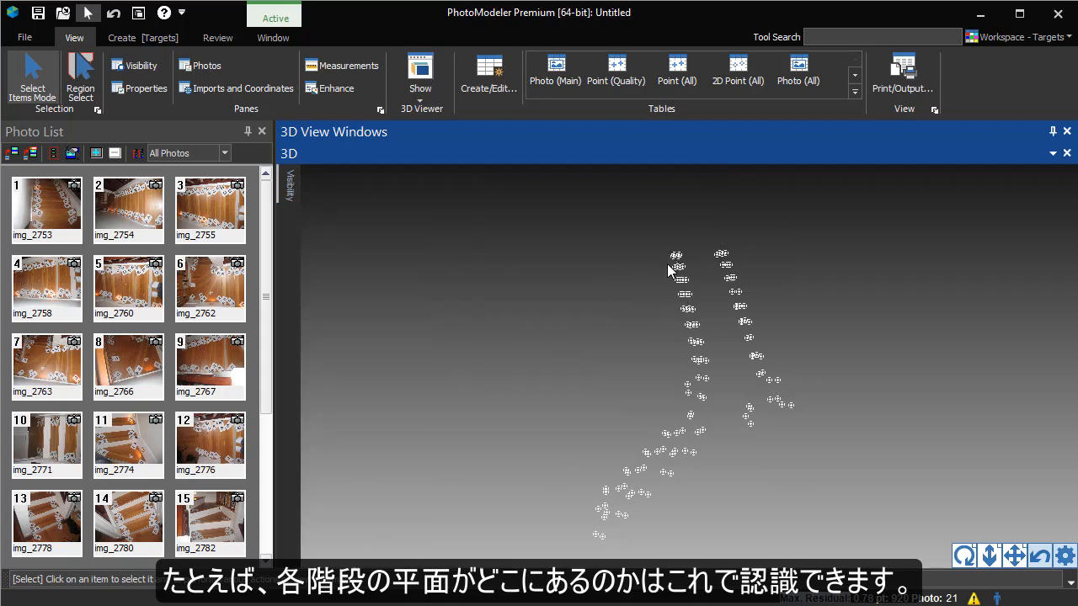
mouse_move(714, 286)
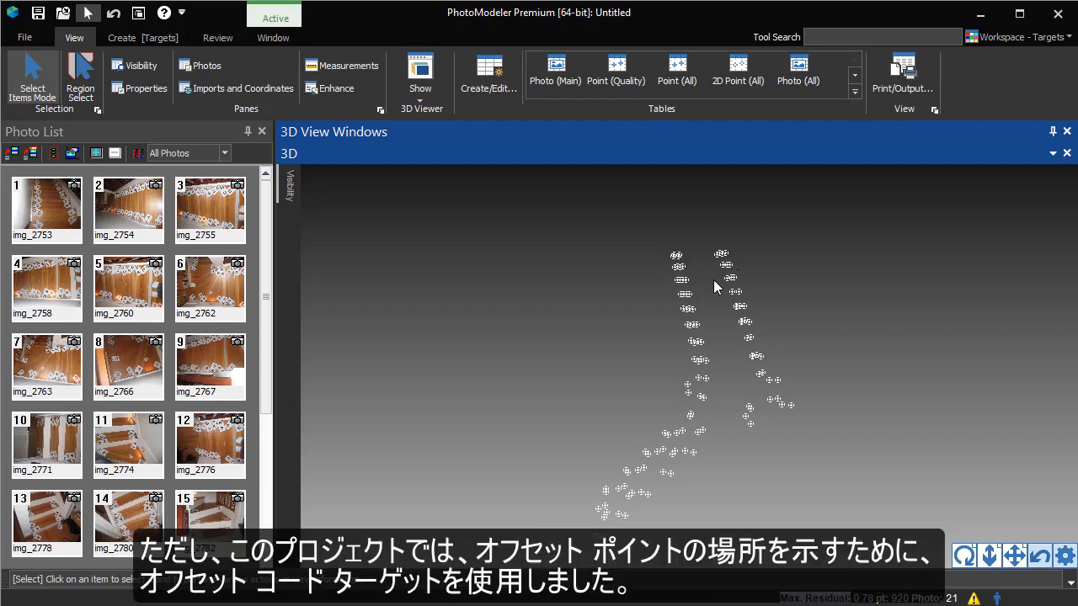
mouse_move(657, 289)
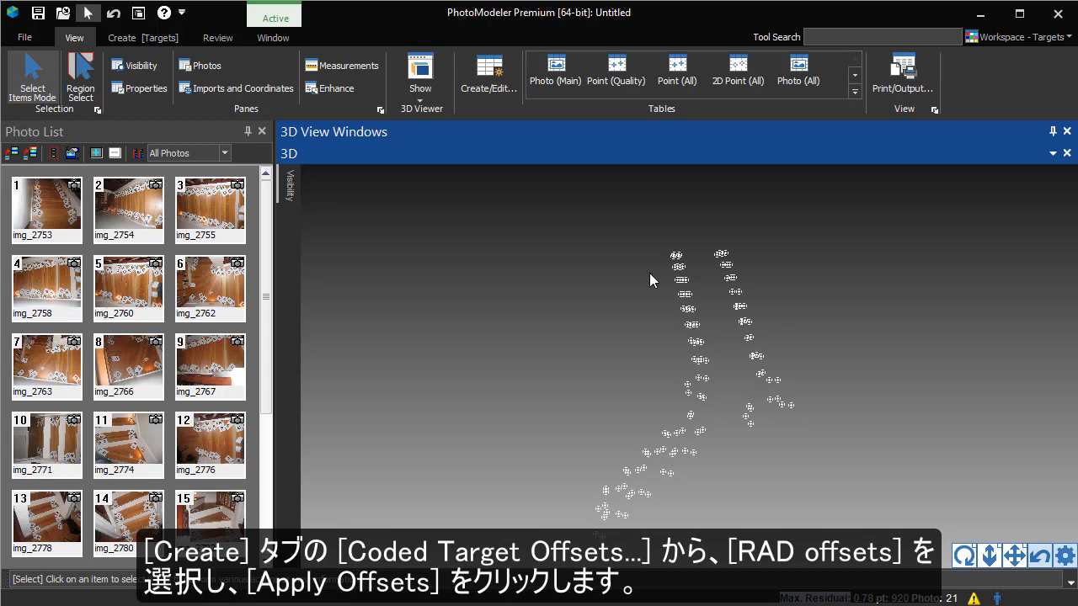
Apply the RAD offsets group from Coded Target Offsets and toggle the Visibility pane
left_click(121, 37)
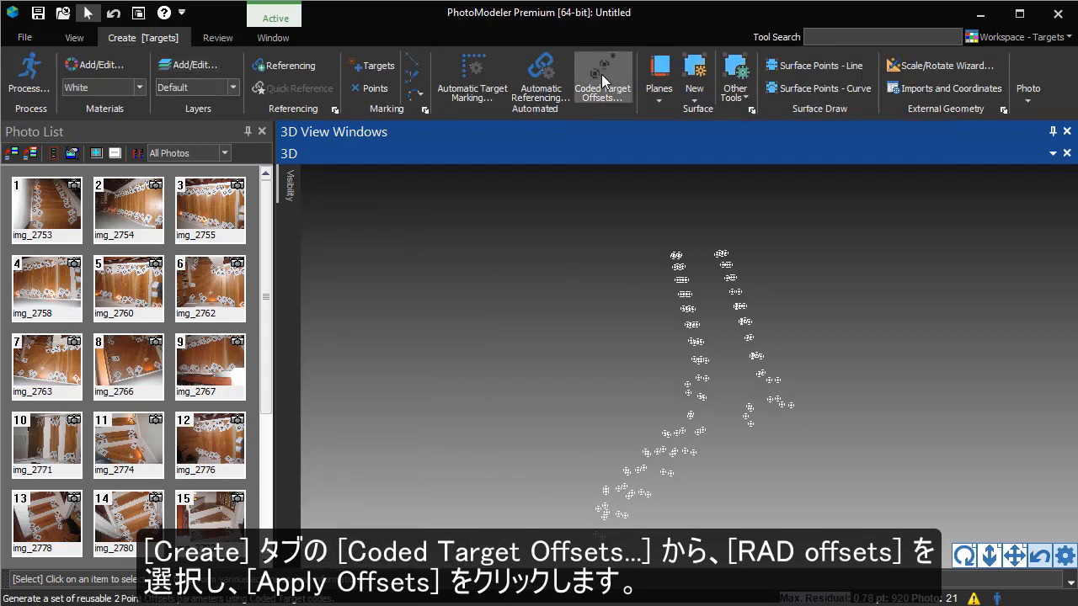
left_click(603, 80)
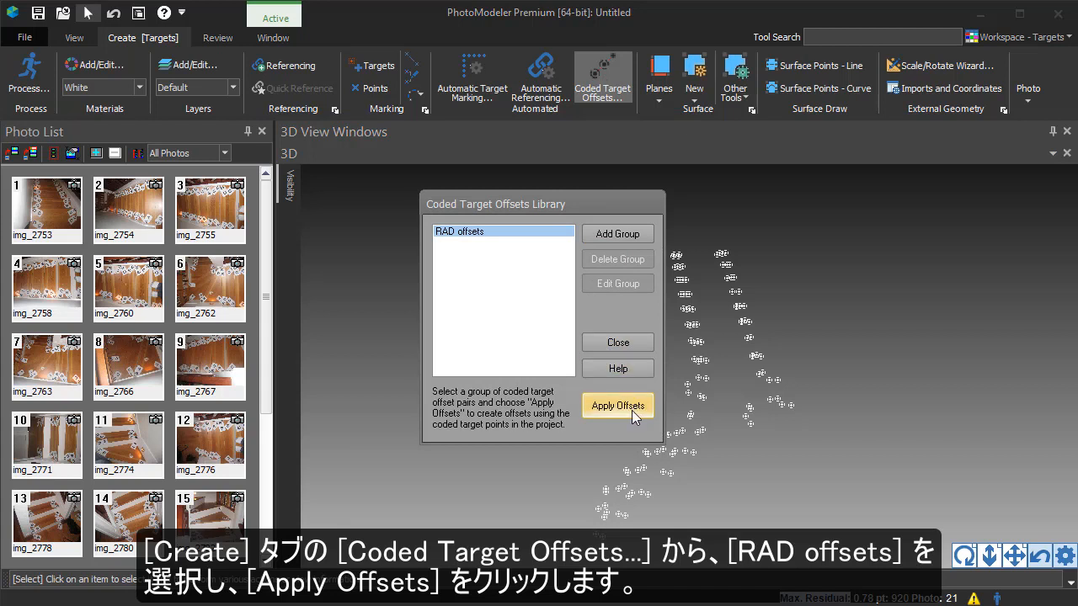
left_click(617, 404)
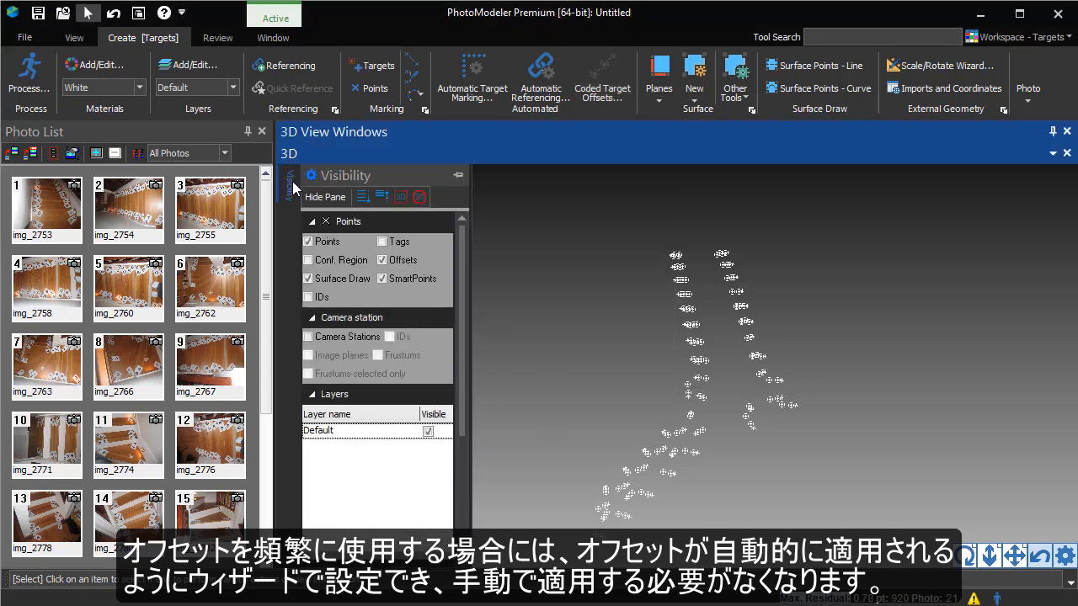
left_click(309, 243)
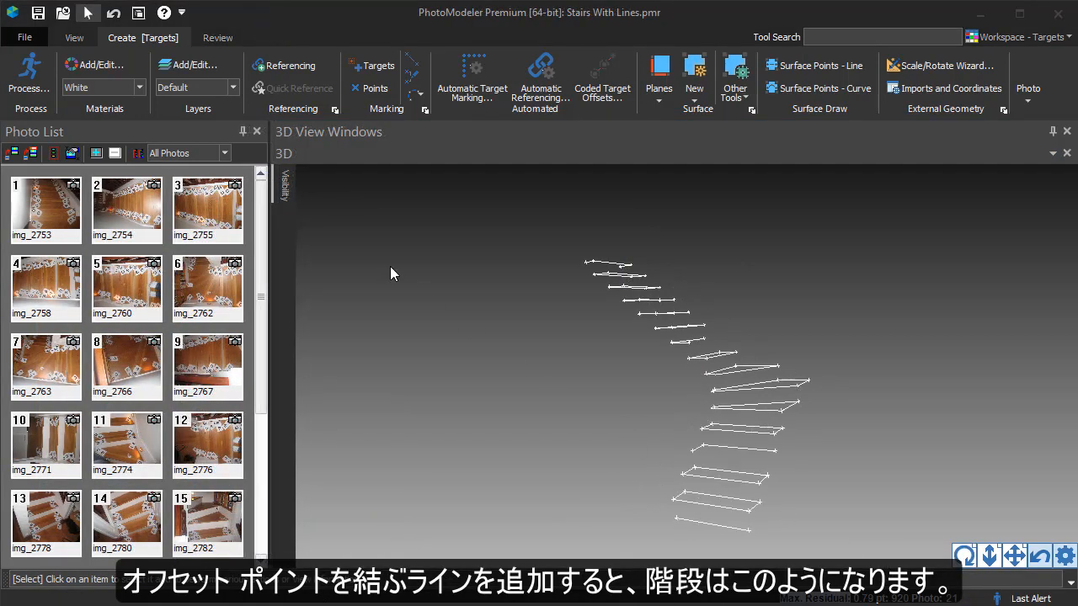
Show Points in the 3D view and bring up options for a point on a lower step
left_click(285, 182)
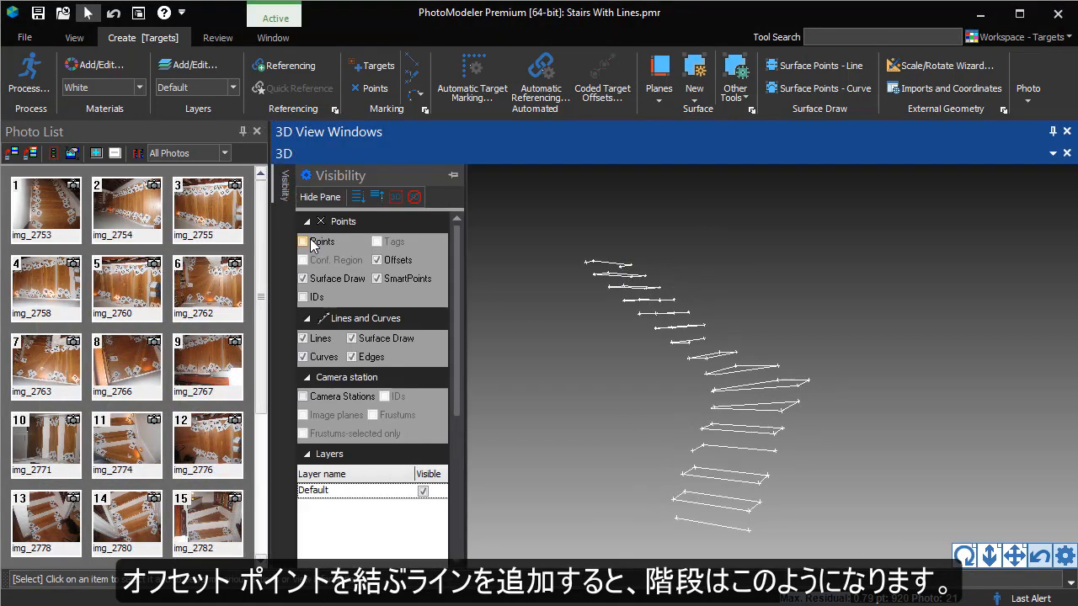
left_click(303, 243)
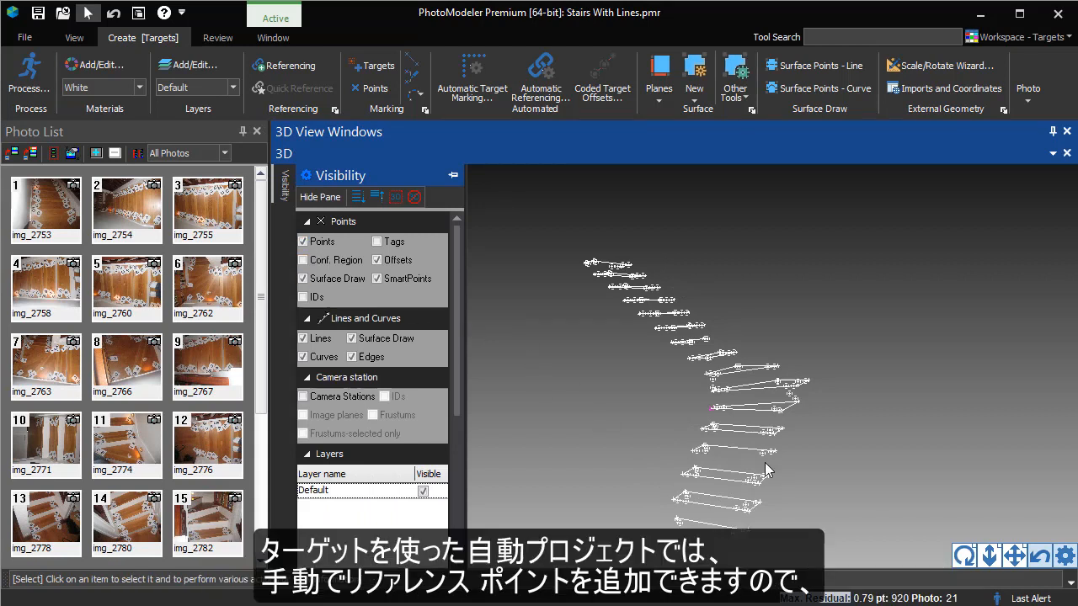
mouse_move(711, 345)
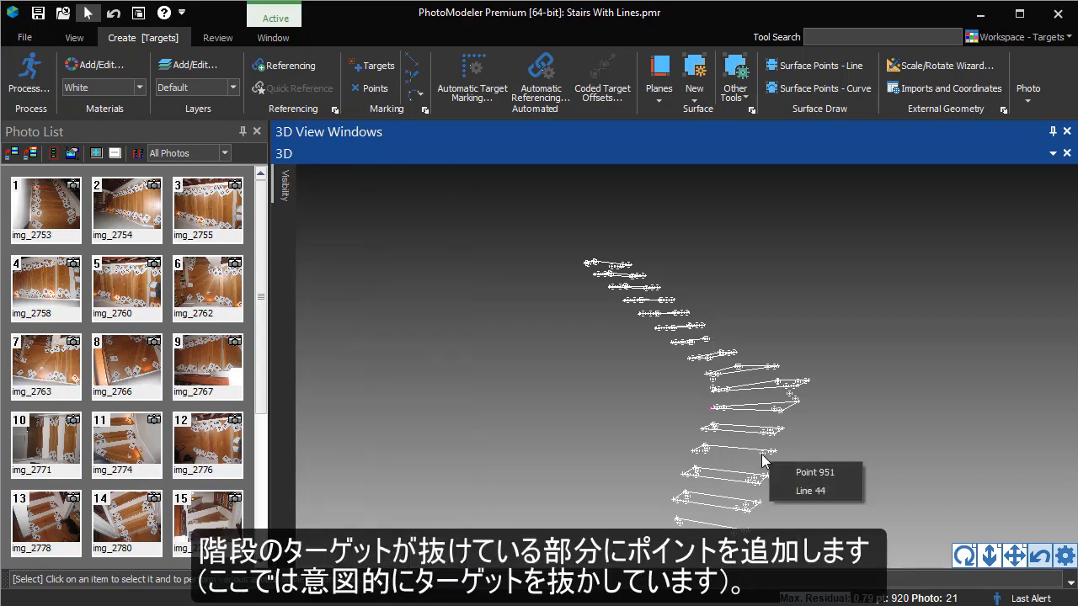
right_click(734, 452)
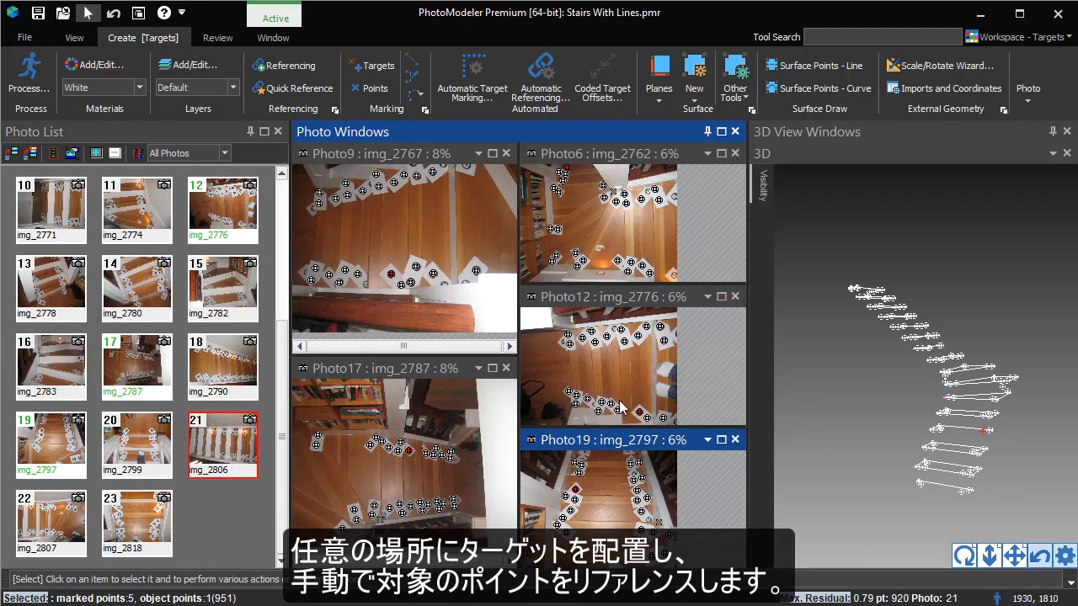
mouse_move(374, 294)
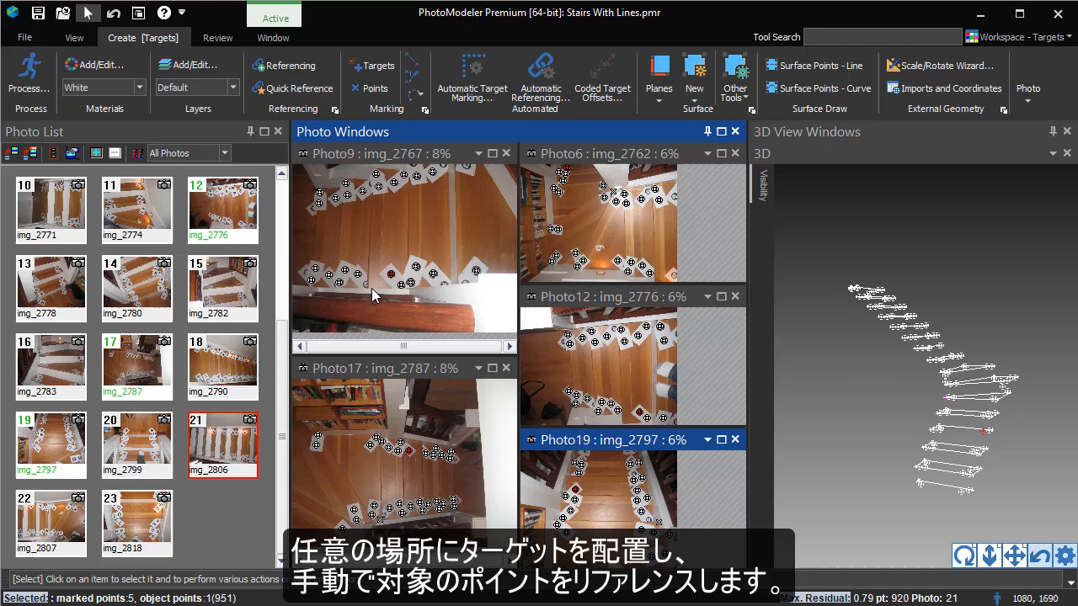
Mark the missing target on a stair step in Photo9 and reference it across the photos
left_click(289, 64)
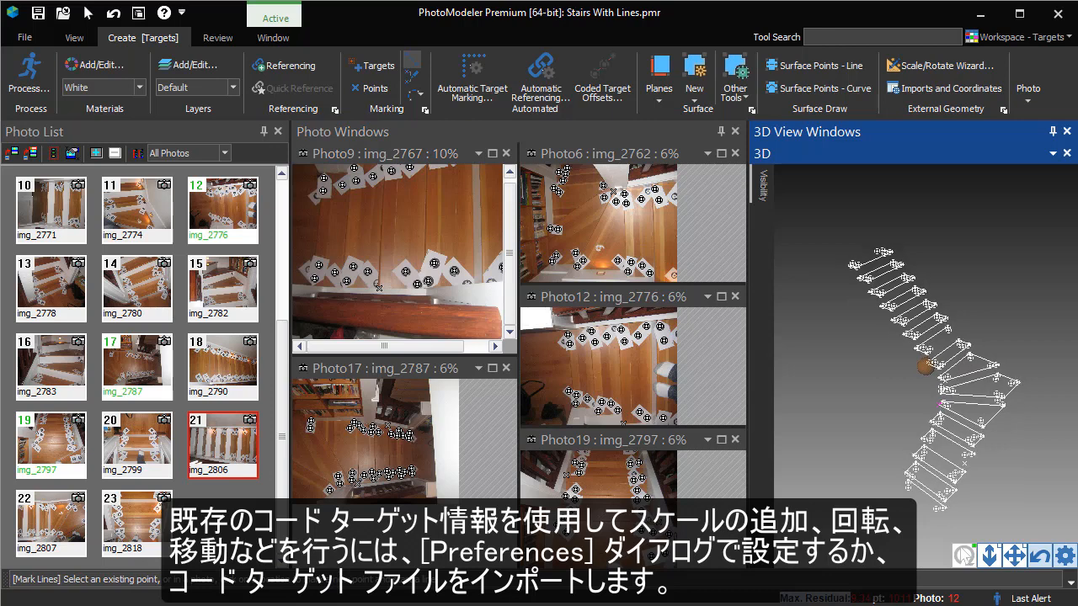
left_click(963, 556)
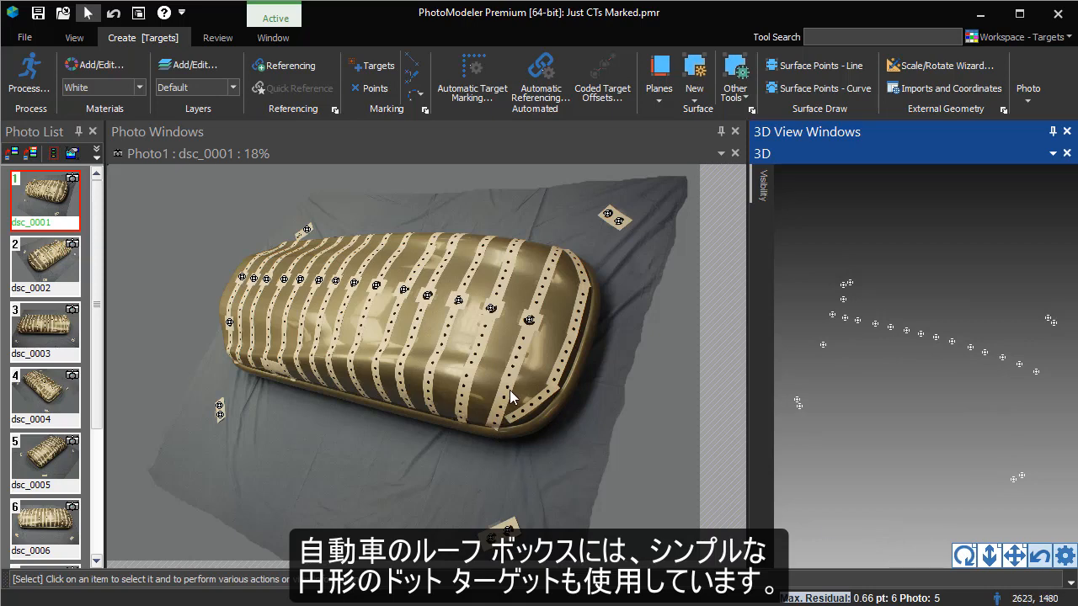
mouse_move(524, 354)
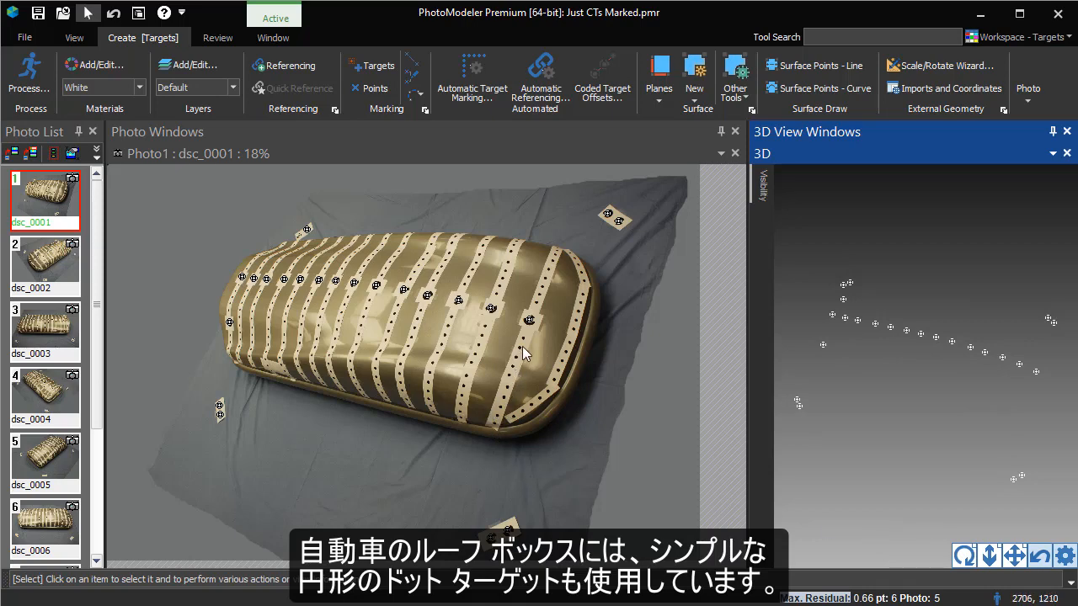
mouse_move(481, 404)
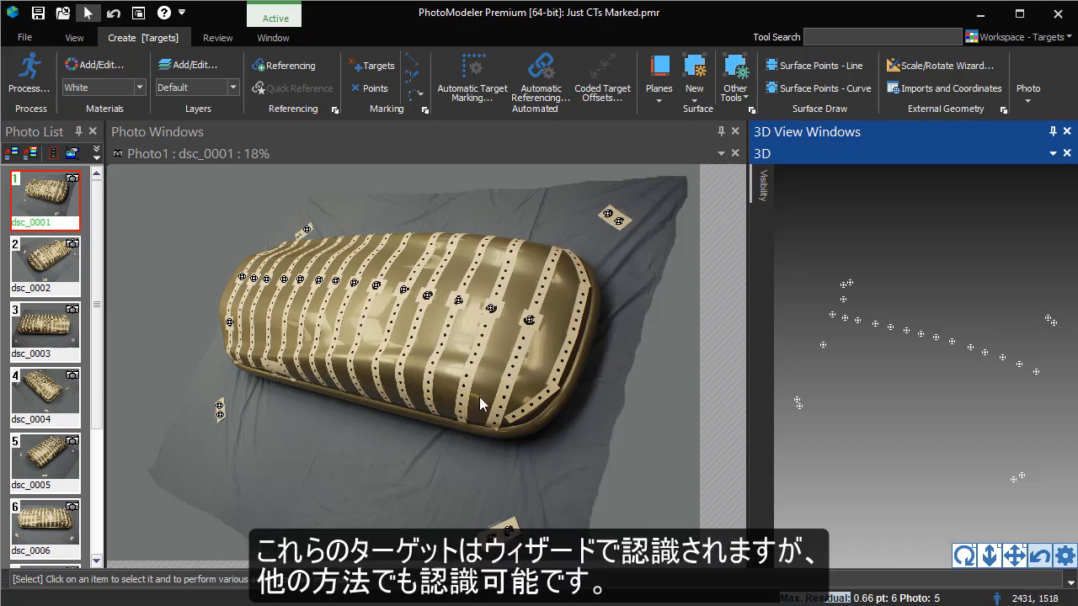
Open Just CTs Marked.pmr, show photo dsc_0001 enlarged and choose the Targets marking tool
left_click(373, 66)
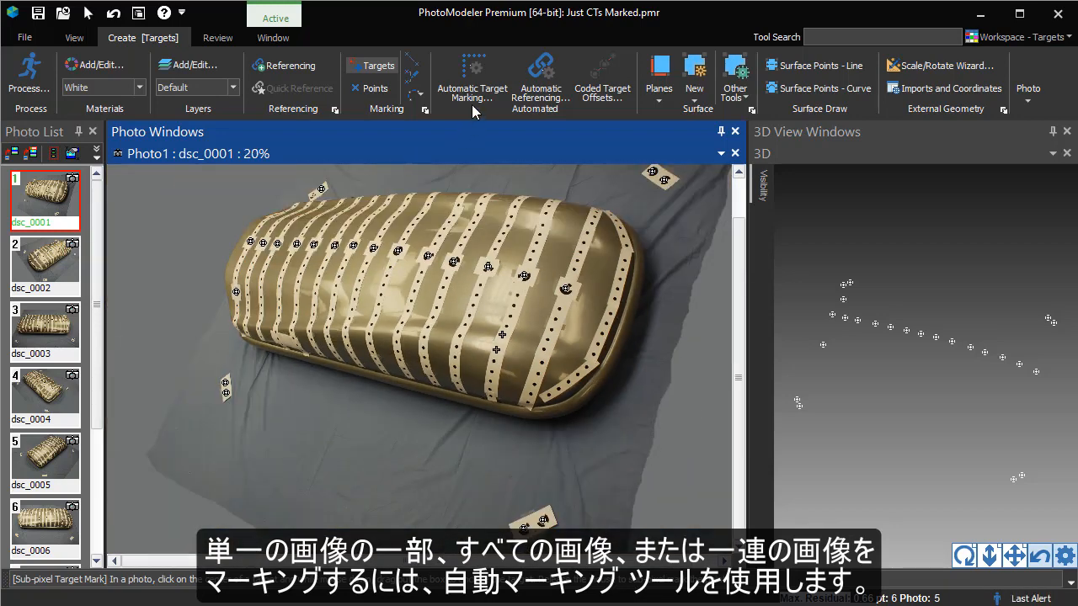
left_click(472, 76)
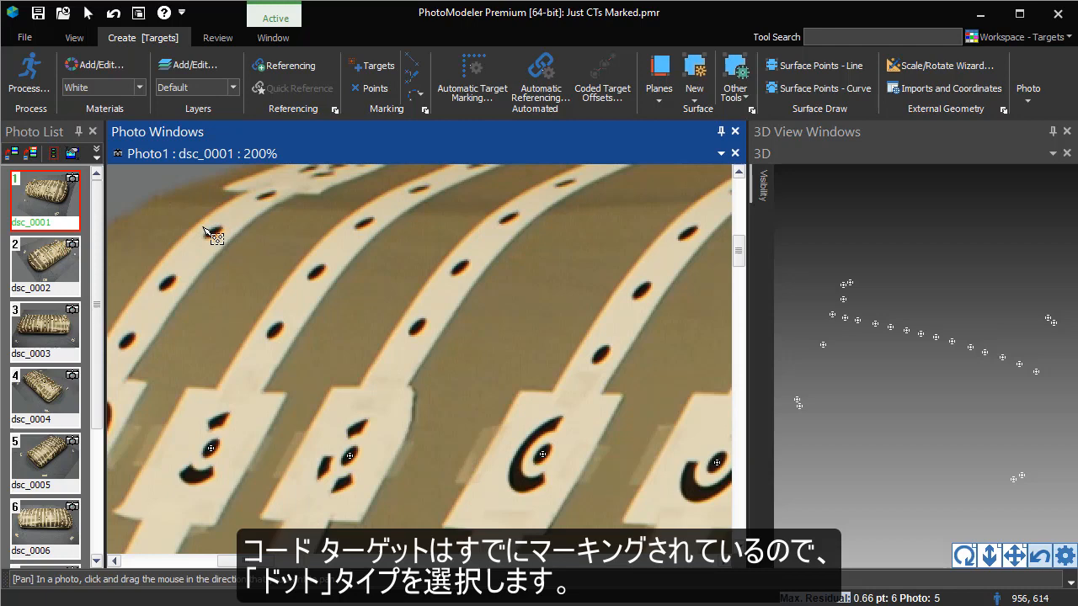
Set the maximum dot size in Automatic Target Marking by boxing the largest dot target
left_click(471, 76)
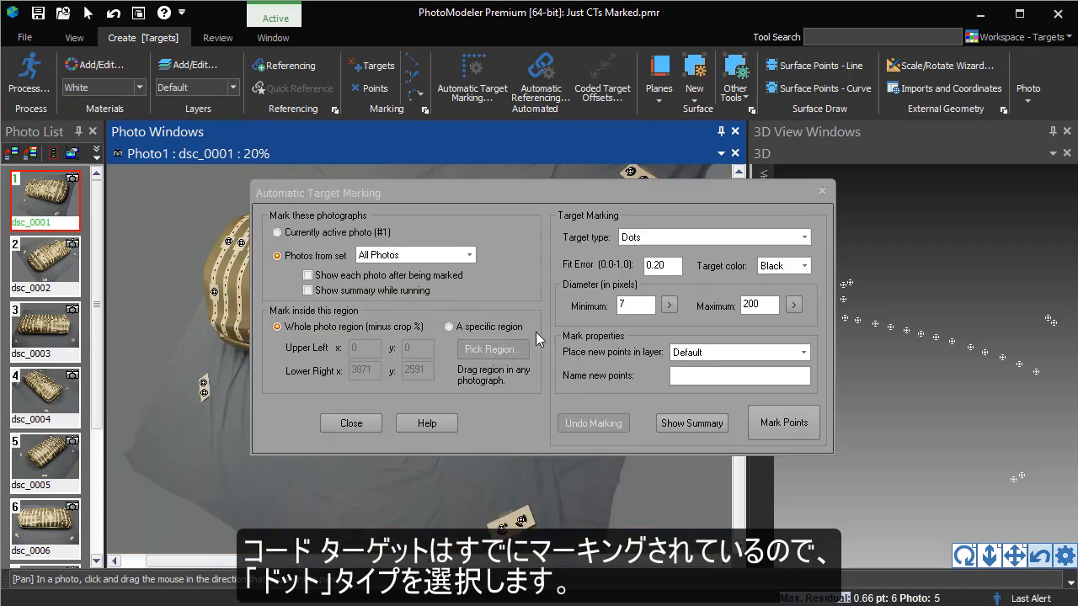
left_click(781, 422)
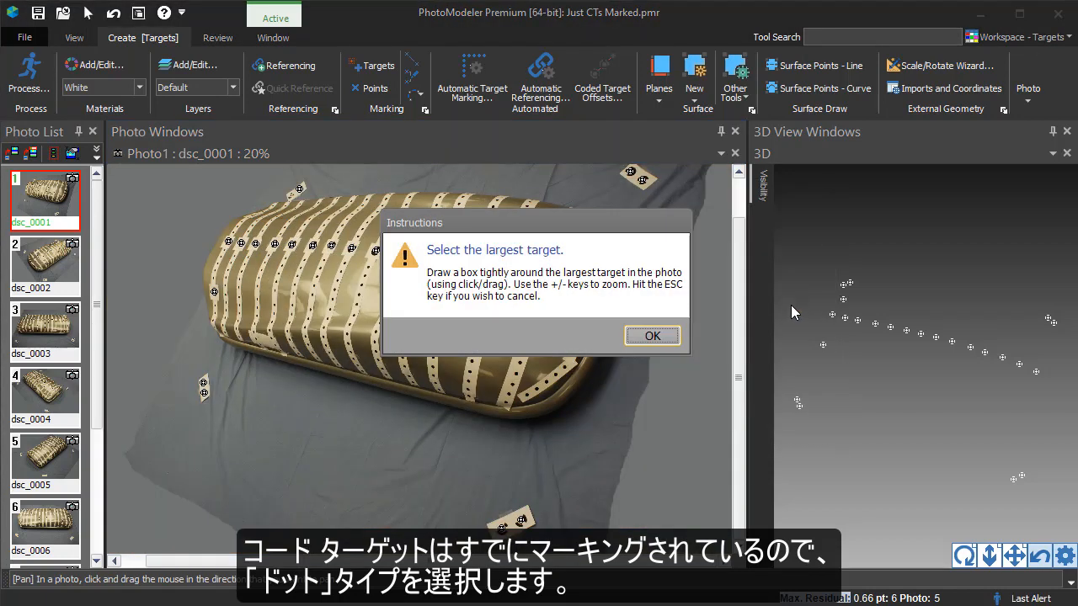
left_click(652, 335)
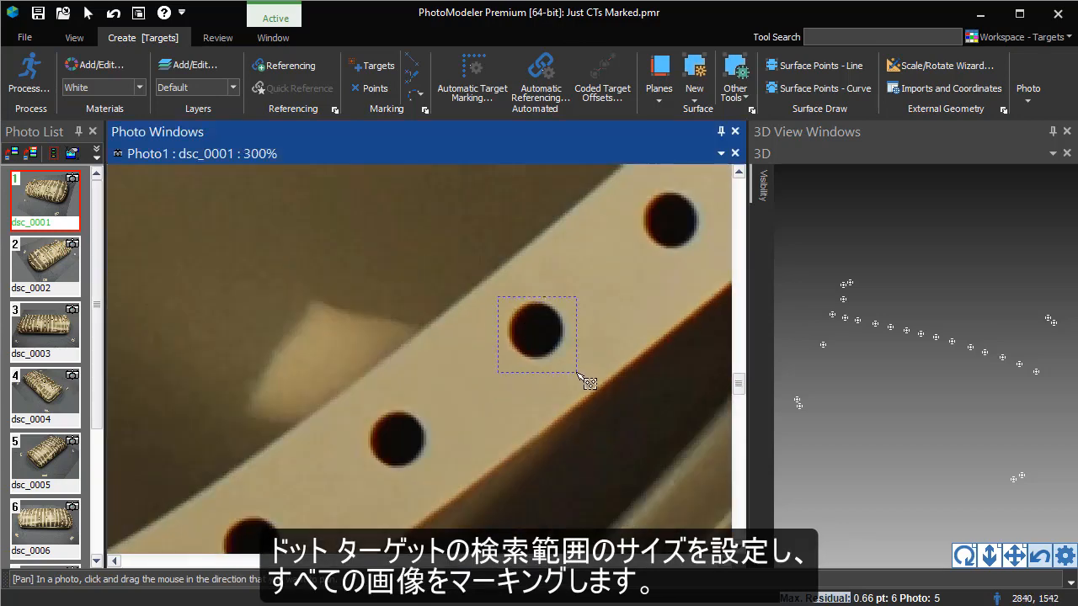
left_click(471, 76)
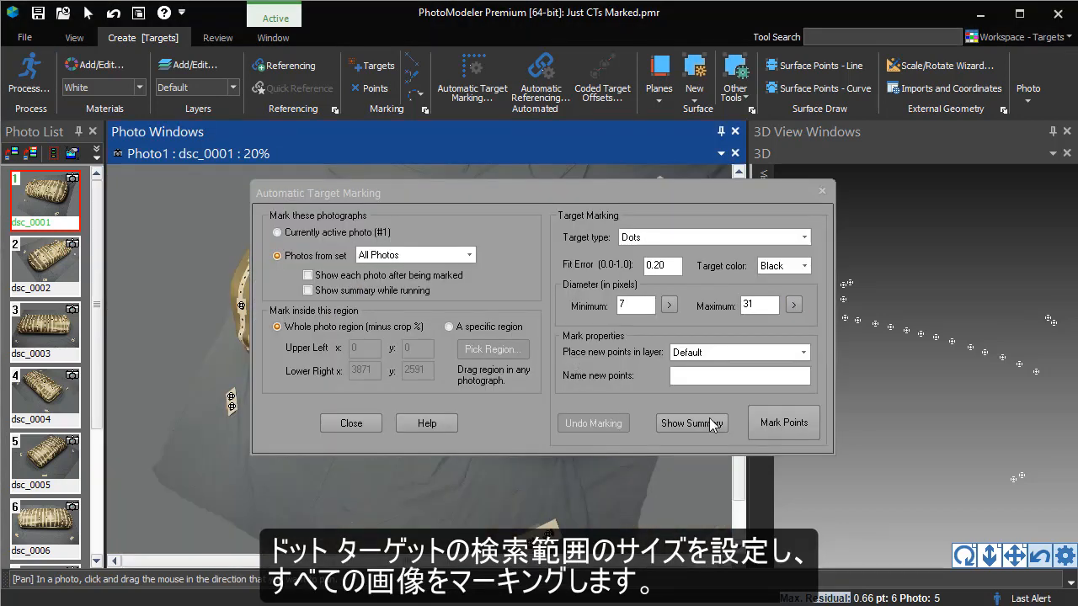
Mark dot targets on all photos, creating 2325 marks, and close the marking settings
left_click(781, 421)
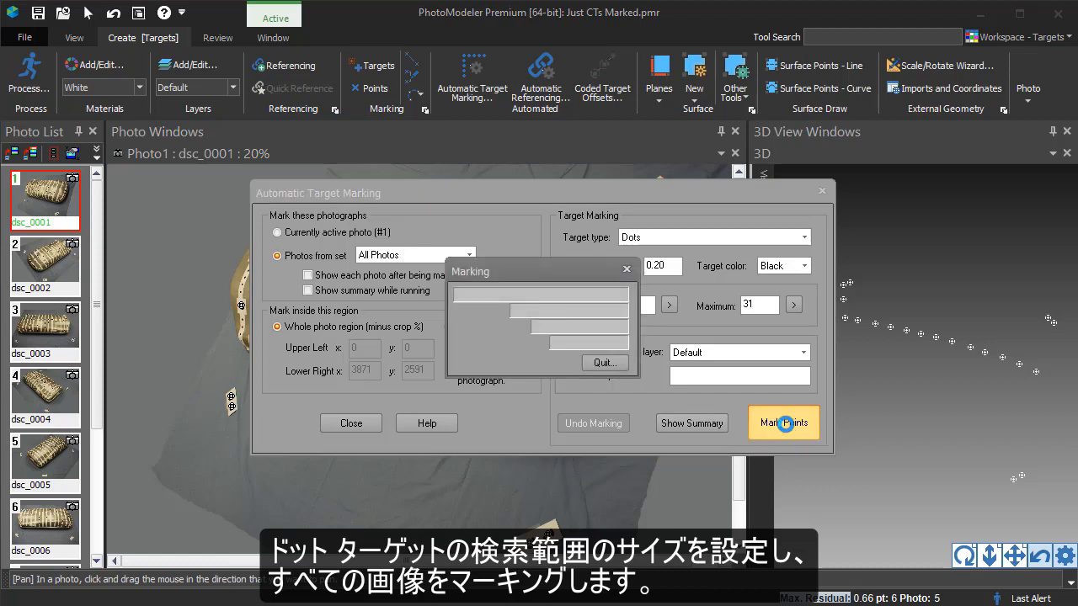
left_click(783, 422)
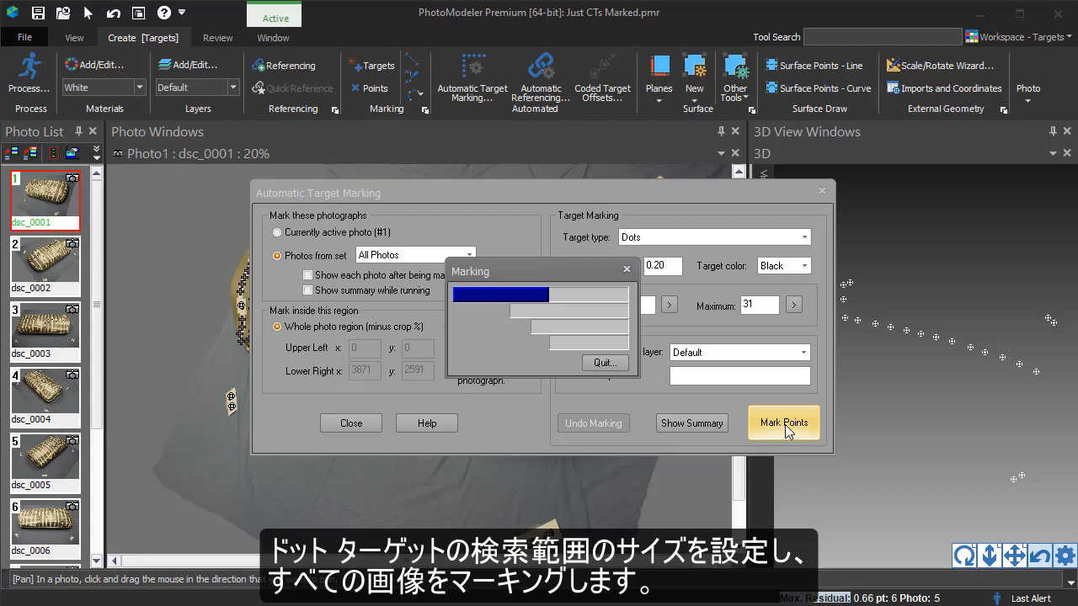
left_click(781, 421)
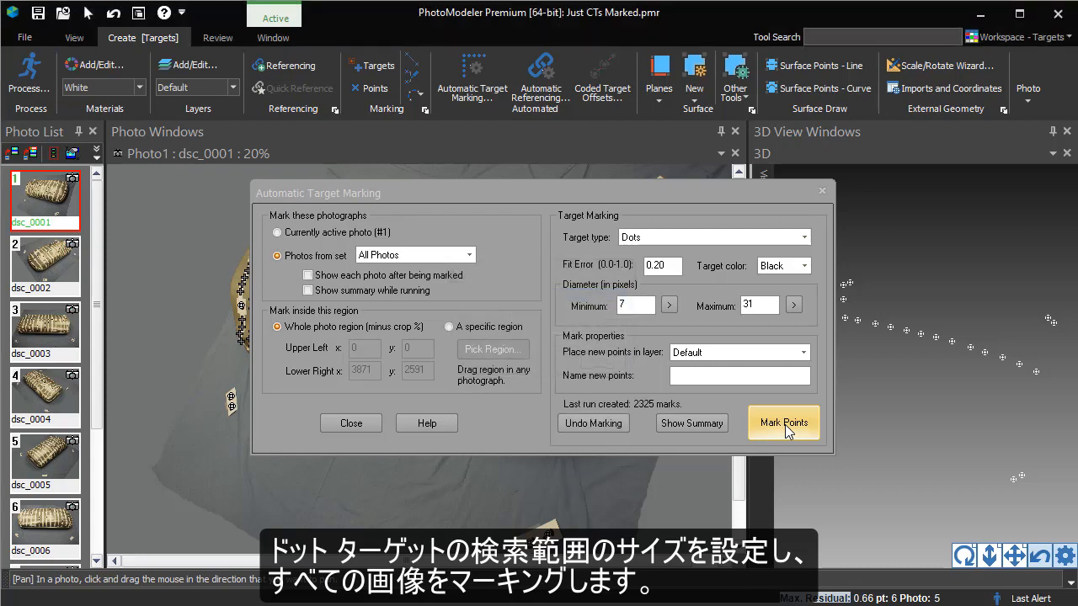
mouse_move(351, 423)
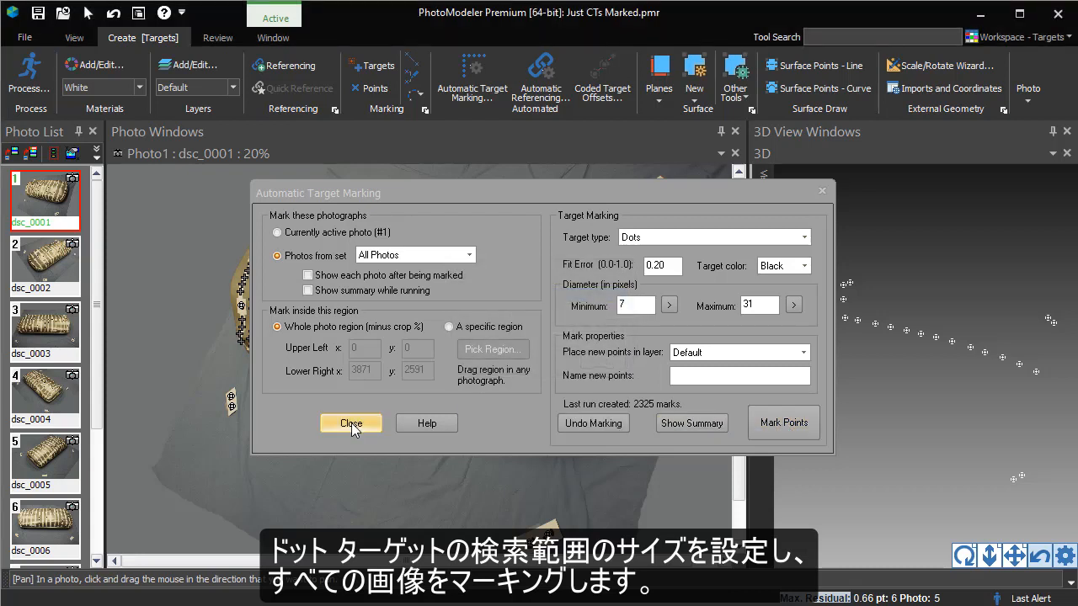
left_click(351, 423)
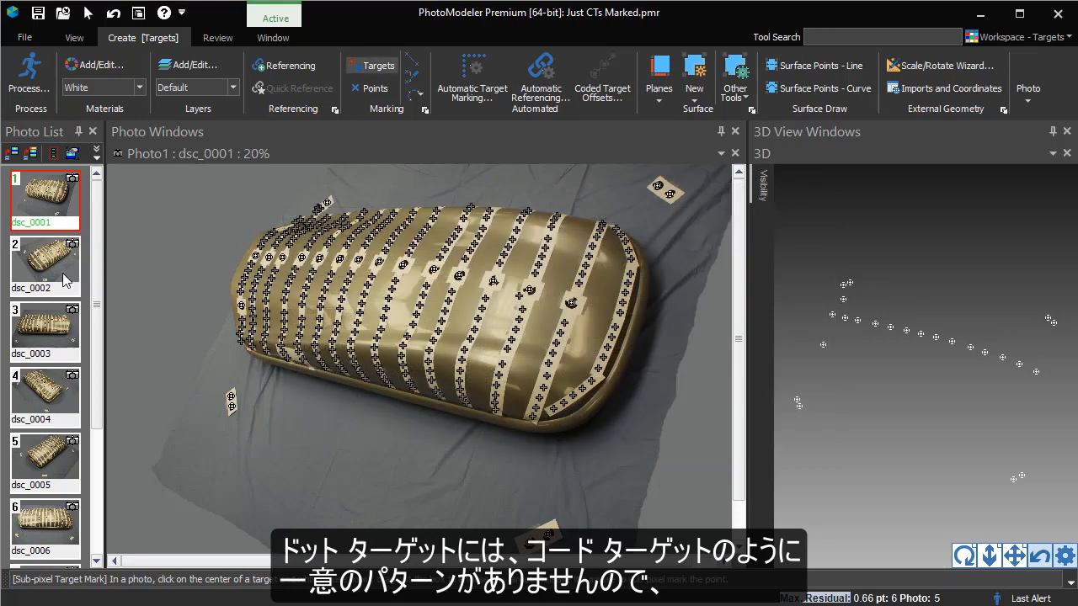
Show dsc_0002 beside dsc_0001 and bring up the Automatic Referencing dialog
left_click(43, 266)
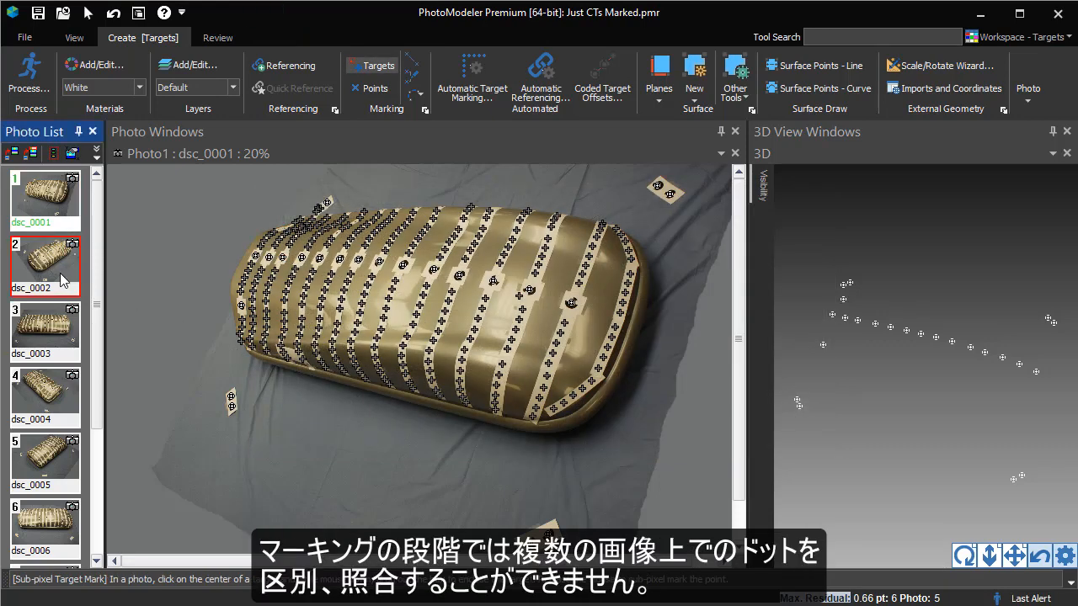
double_click(43, 256)
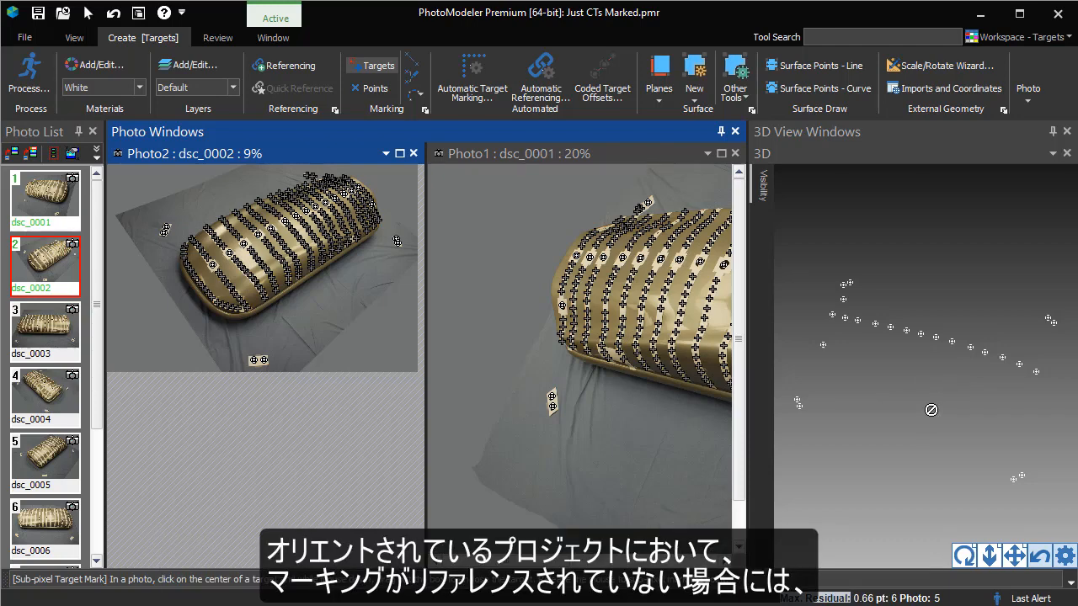
mouse_move(540, 285)
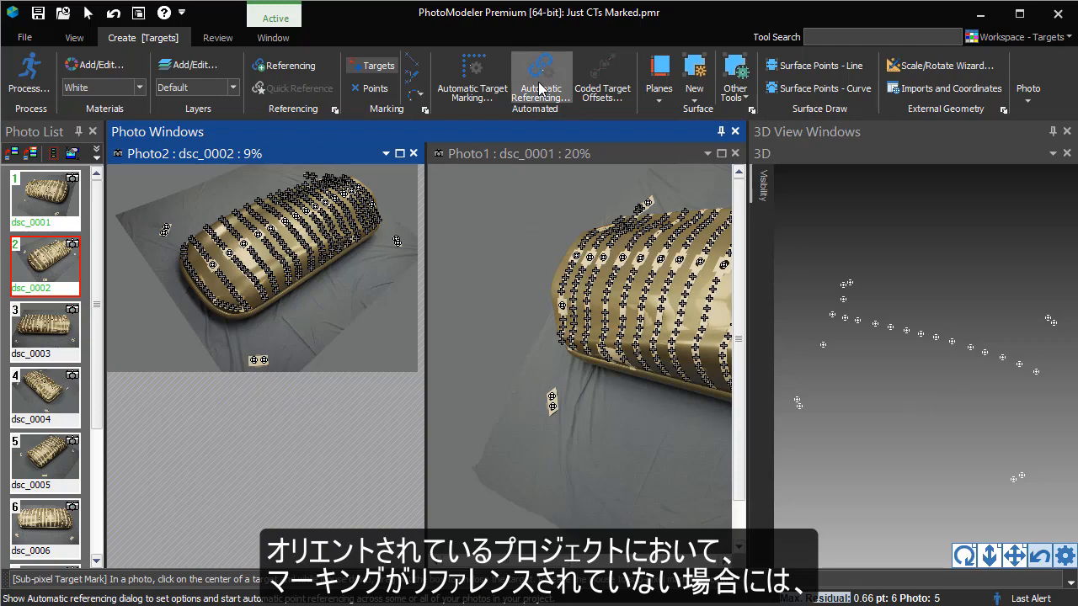
left_click(539, 80)
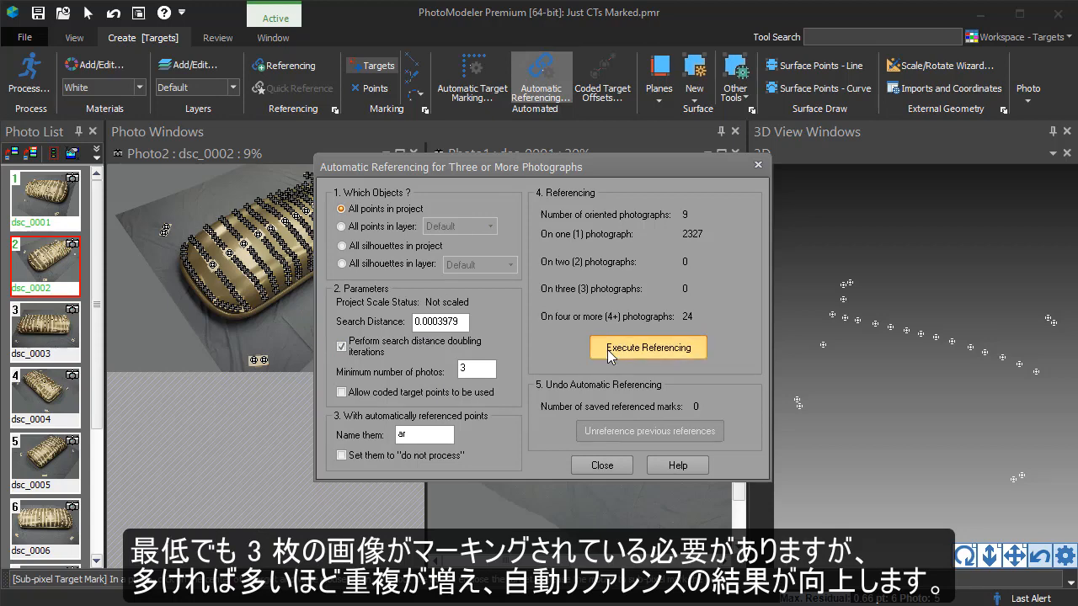
Execute referencing to save 1957 referenced marks, close the dialog and reprocess the project
left_click(647, 347)
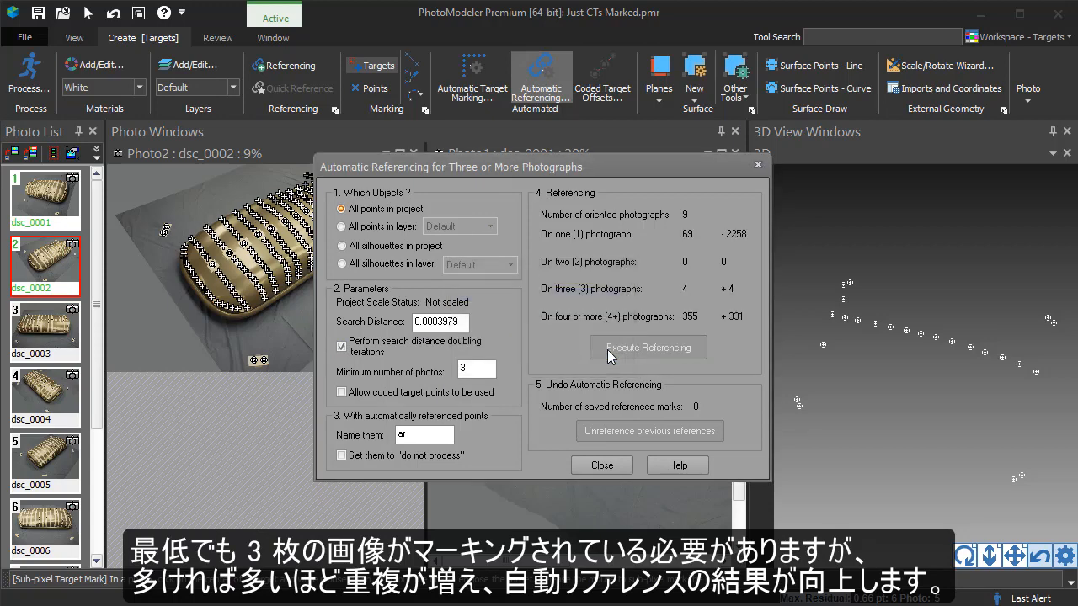
left_click(646, 347)
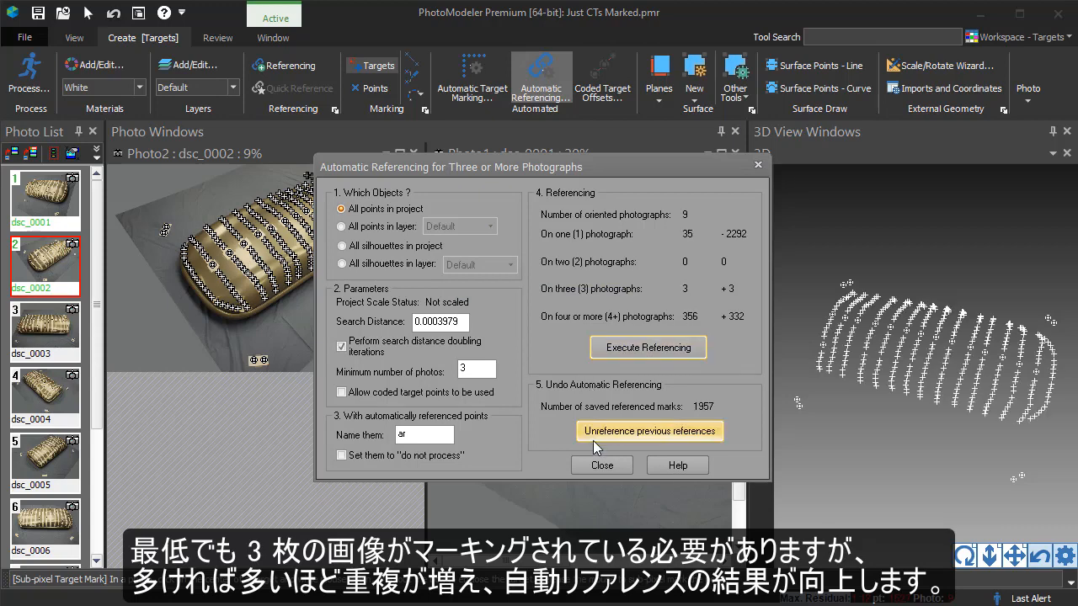
left_click(601, 465)
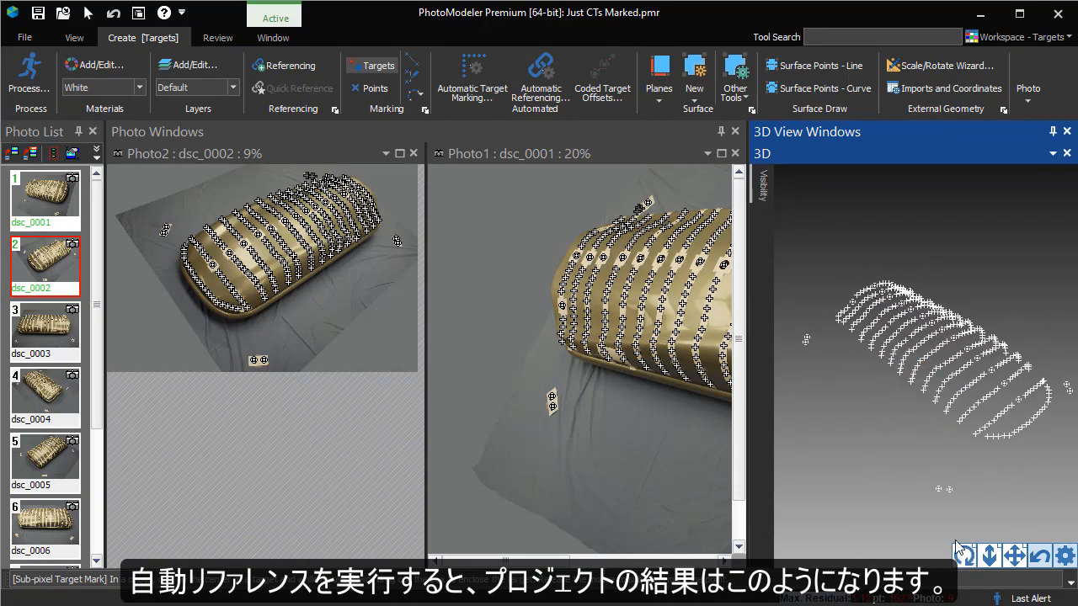
left_click(29, 81)
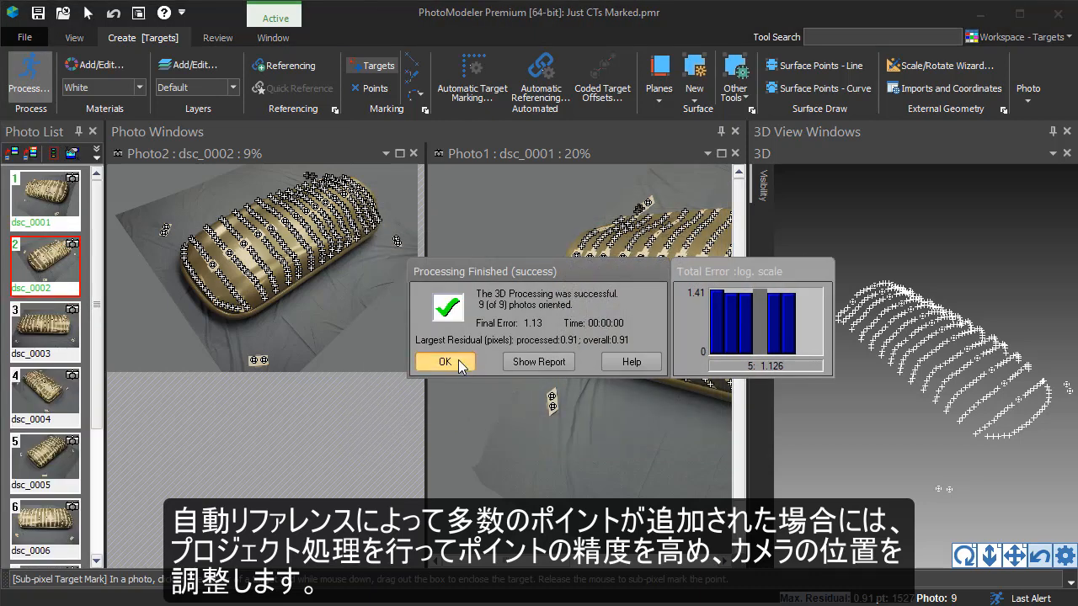
Dismiss the Processing Finished message with all 9 photos oriented
left_click(445, 361)
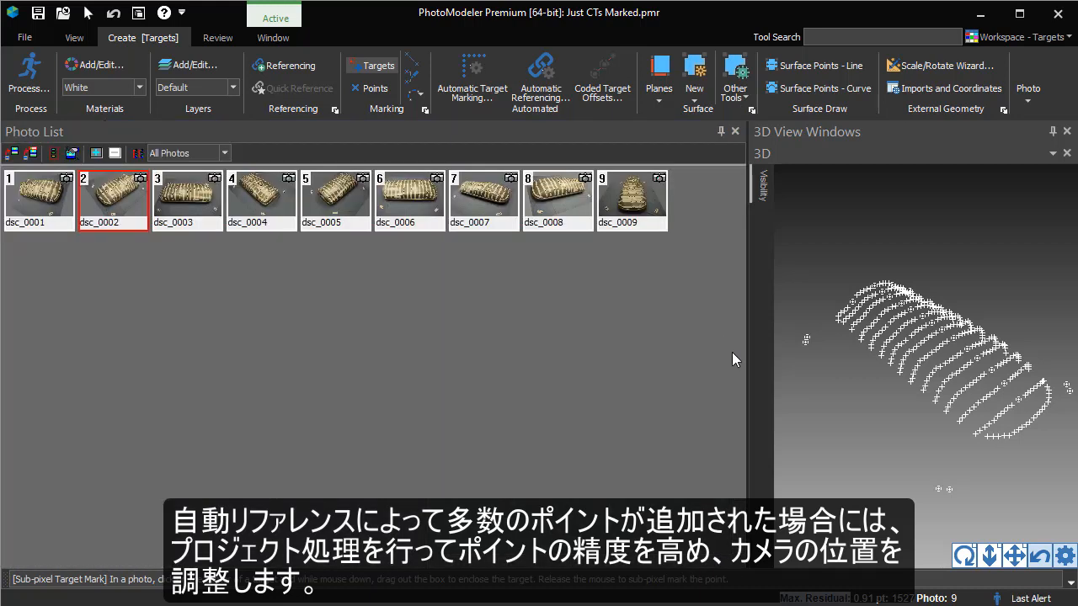
mouse_move(222, 269)
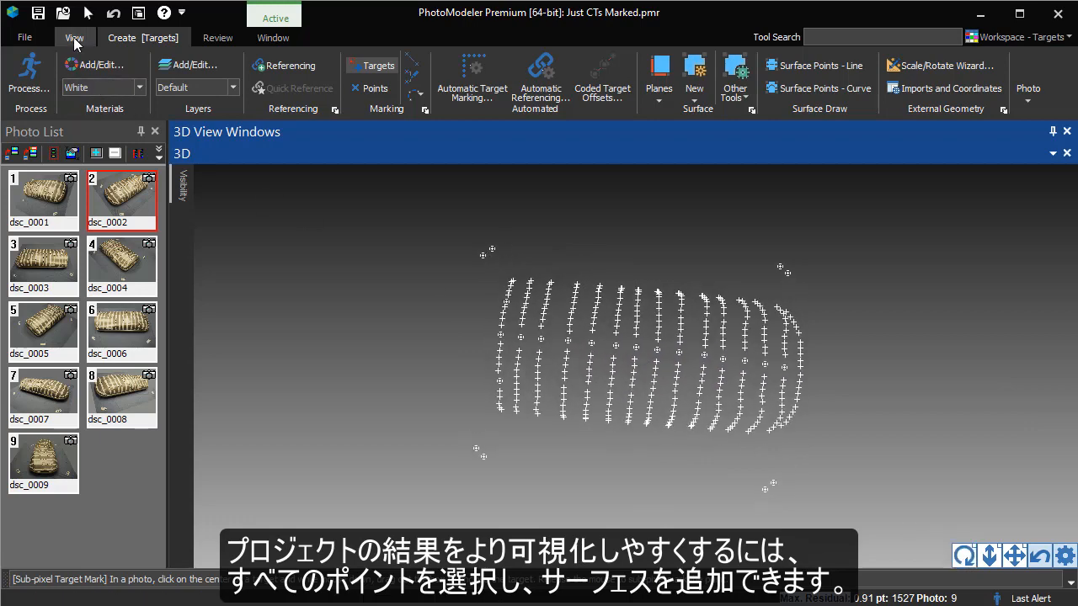
Region-select every roof box point in the 3D View and return to the Create tools
left_click(74, 37)
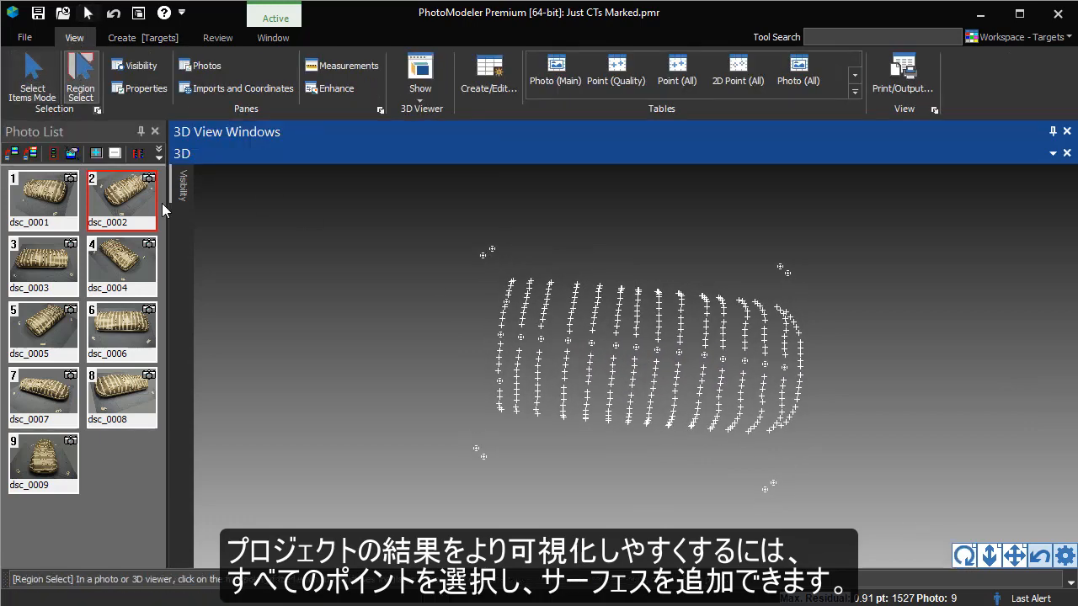
left_click_drag(485, 266, 707, 448)
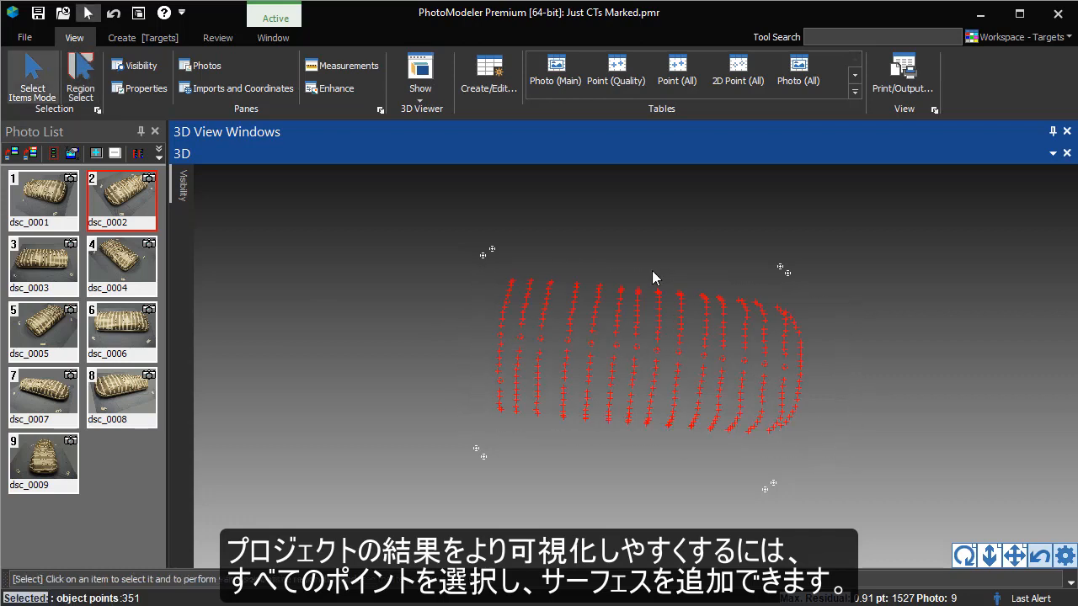
left_click(121, 37)
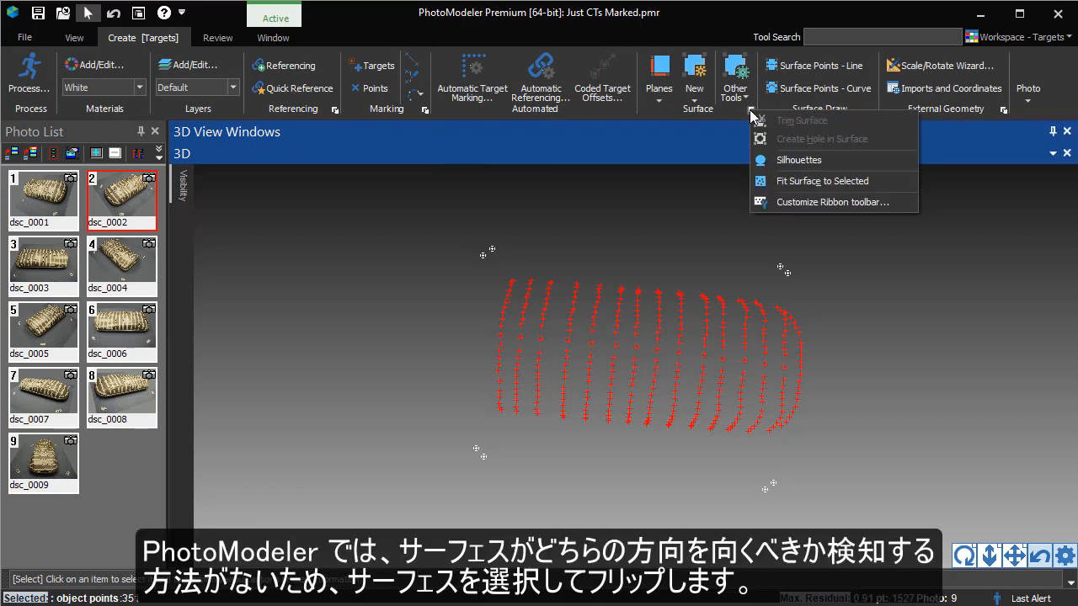
Fit a surface to the selected points and flip it so its red side faces out
left_click(821, 180)
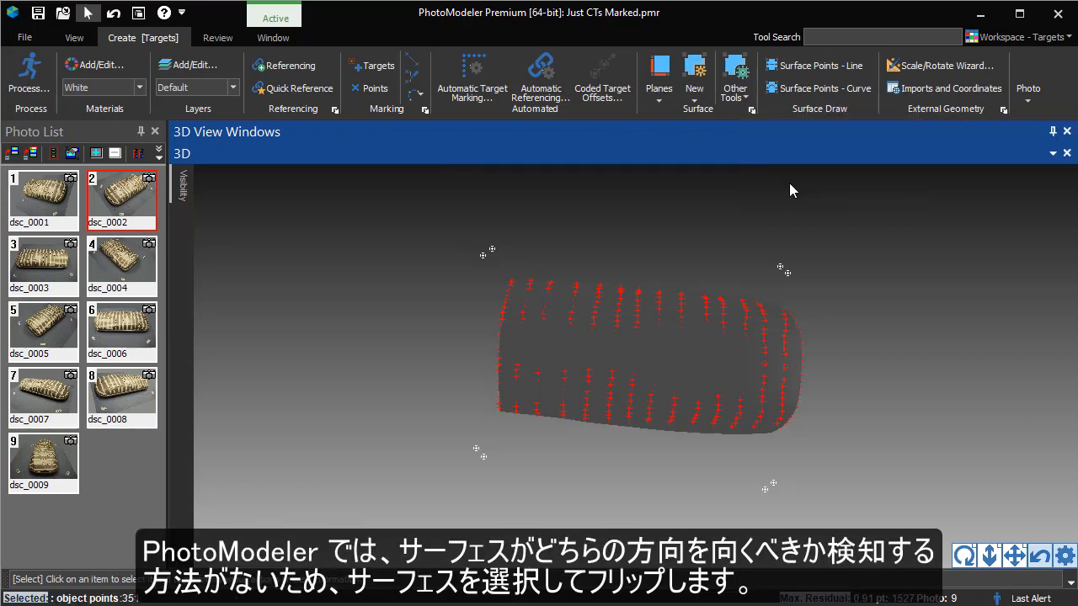
left_click(648, 354)
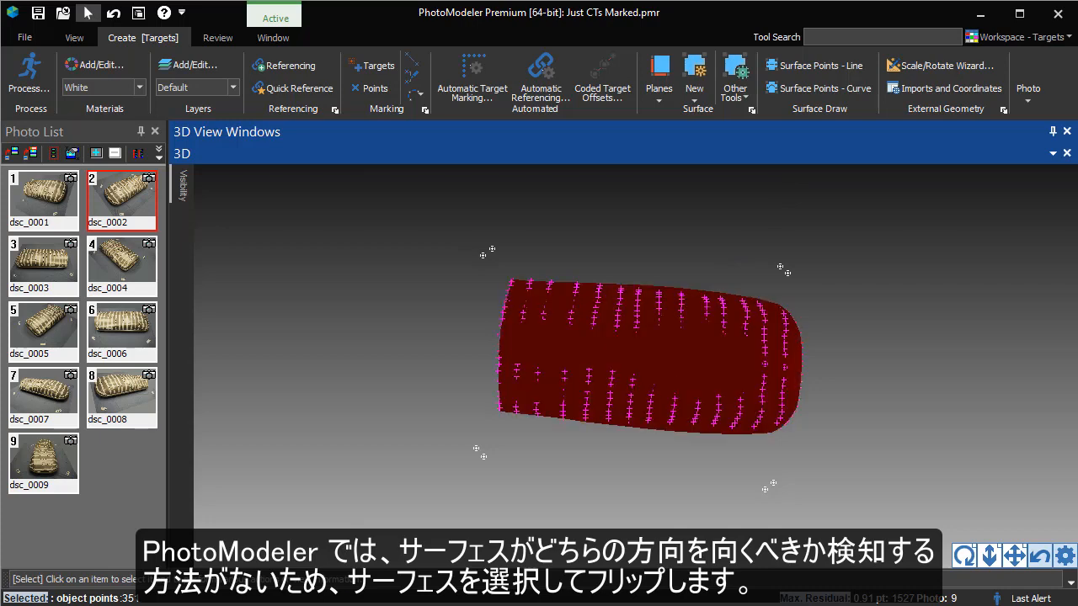
left_click(734, 76)
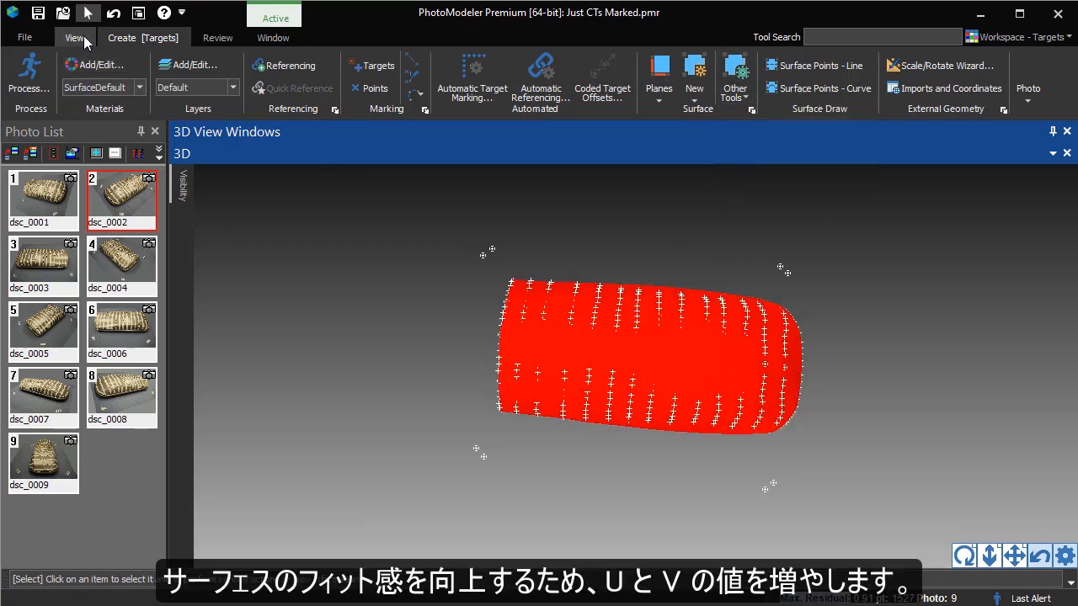
Show the surface's properties and orbit the 3D view to inspect it
left_click(75, 37)
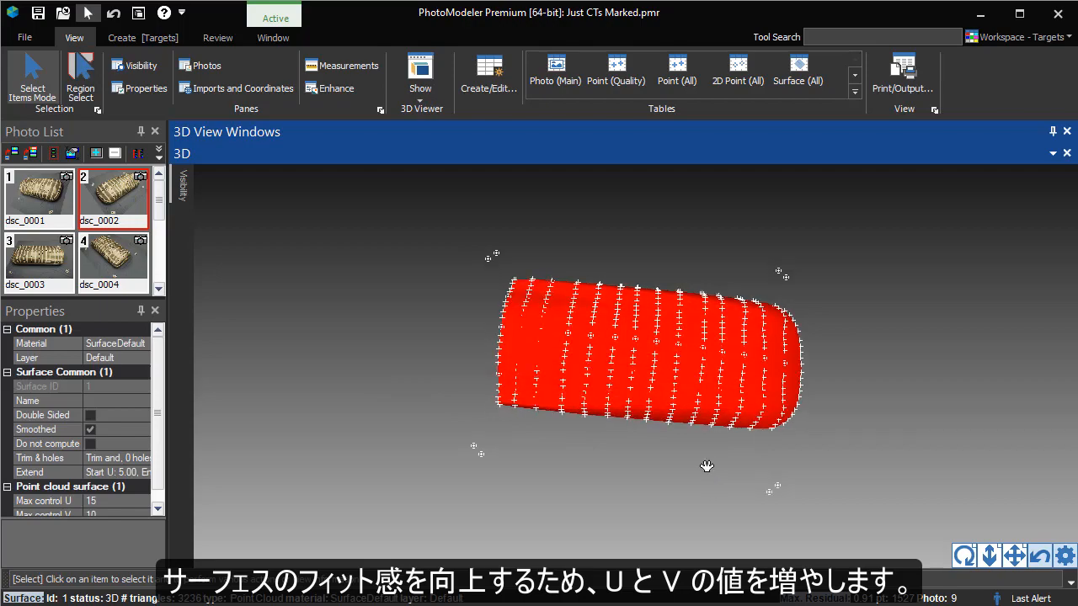
left_click_drag(707, 467, 447, 410)
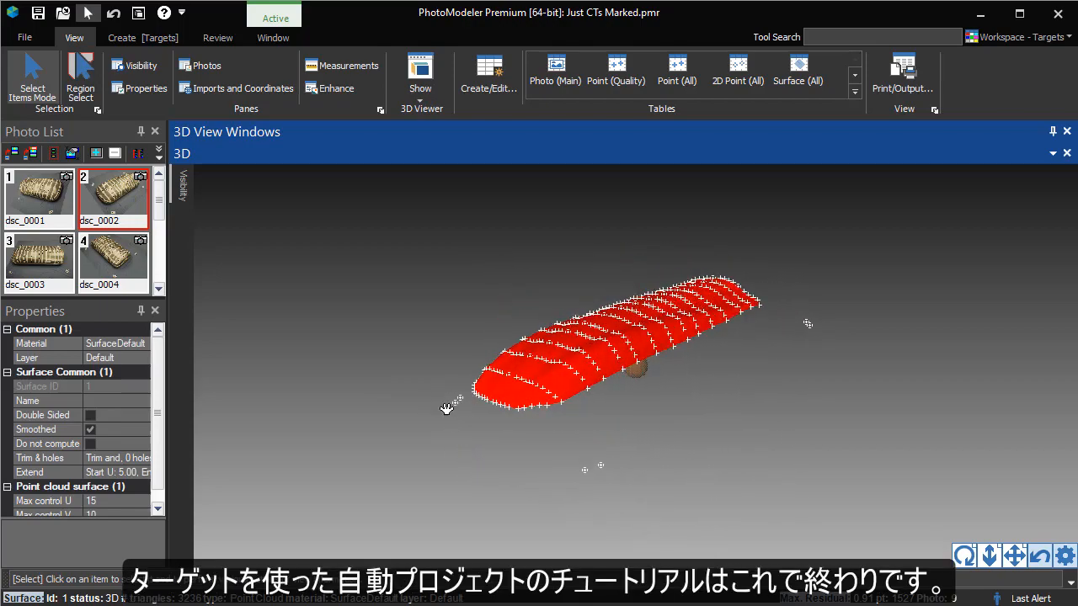